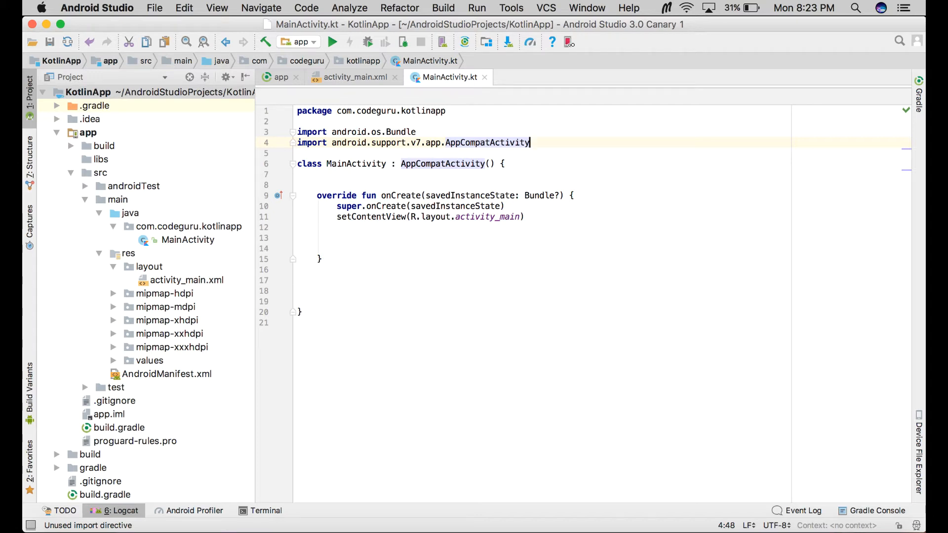
pyautogui.moveTo(342, 246)
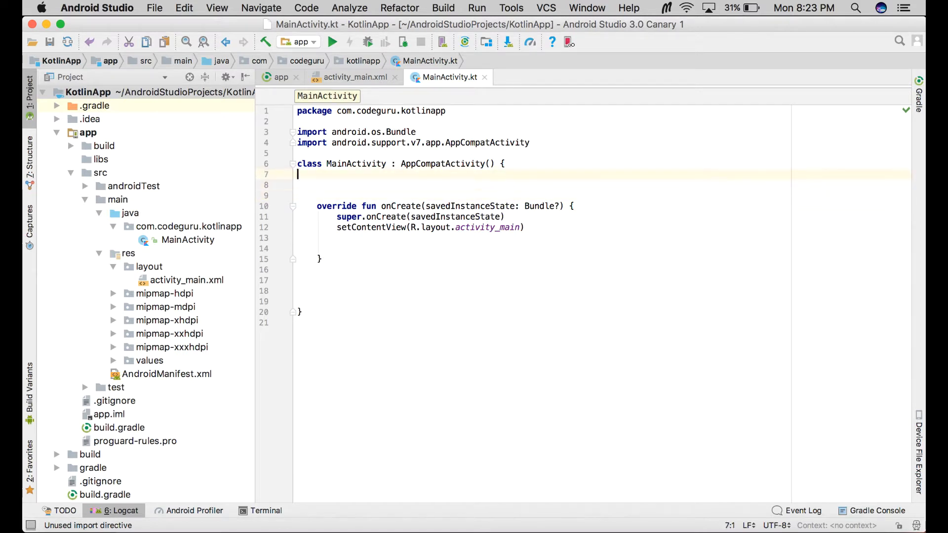
# - Select the kotlinapp package and start a new Java class, then cancel it
pyautogui.click(317, 206)
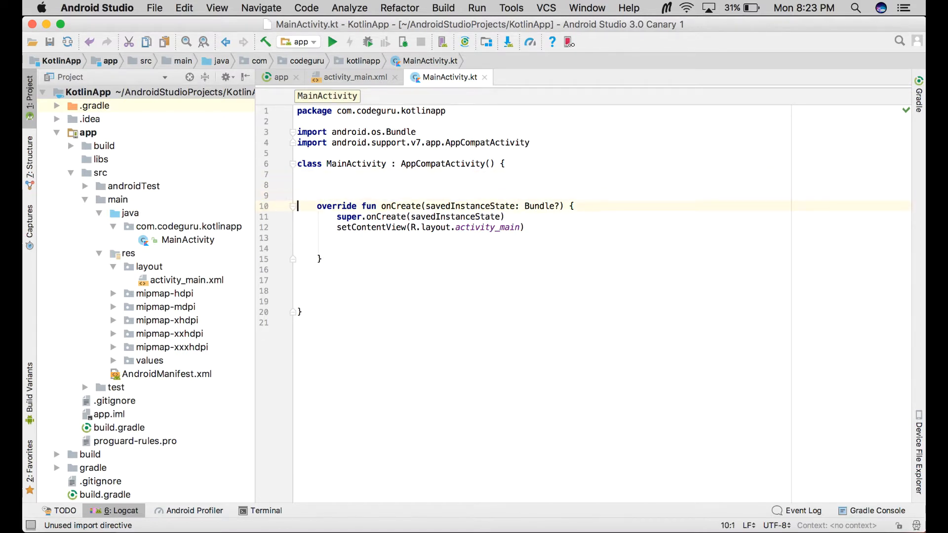
pyautogui.moveTo(367, 284)
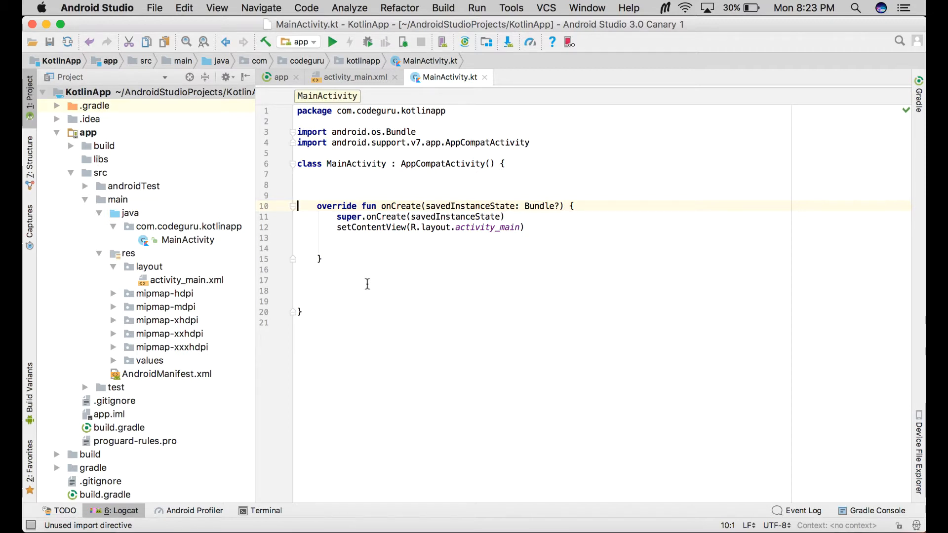
pyautogui.click(187, 240)
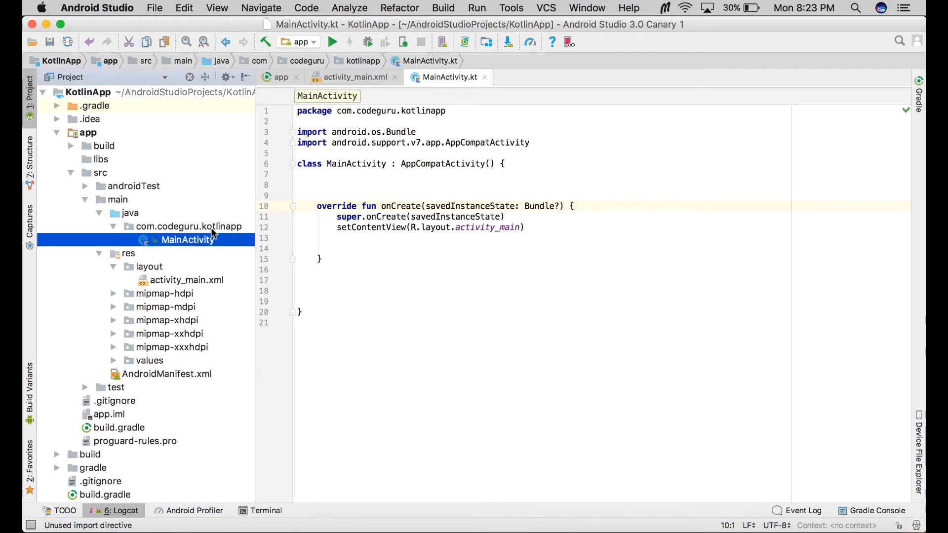
pyautogui.click(436, 216)
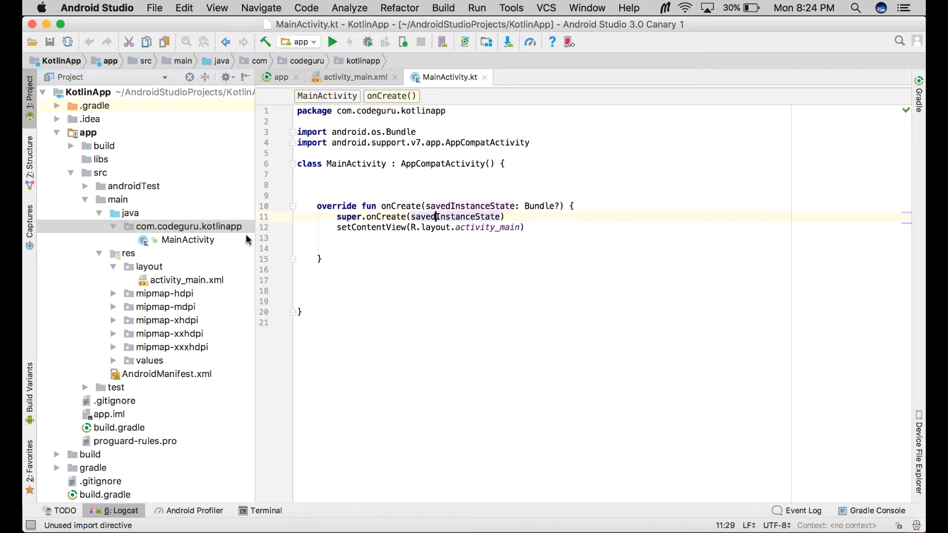
pyautogui.click(188, 226)
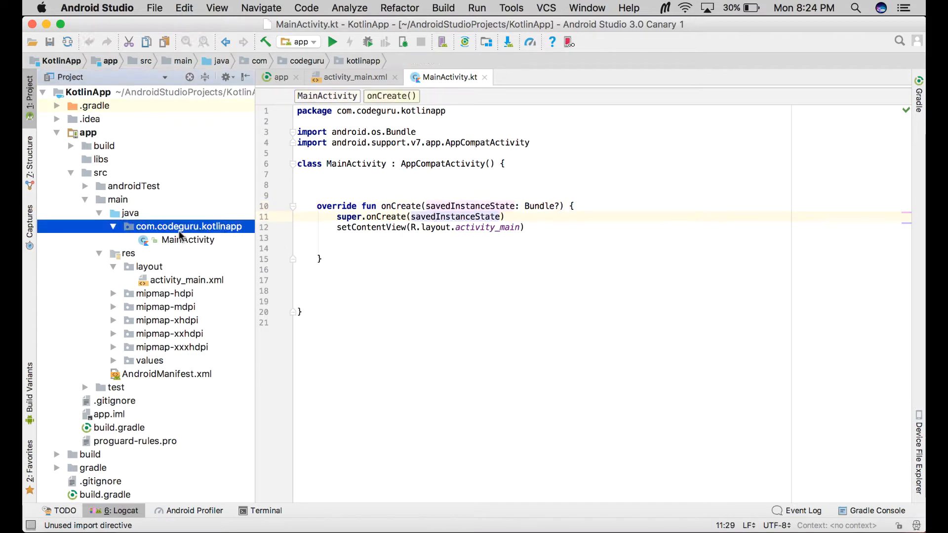
pyautogui.rightClick(188, 226)
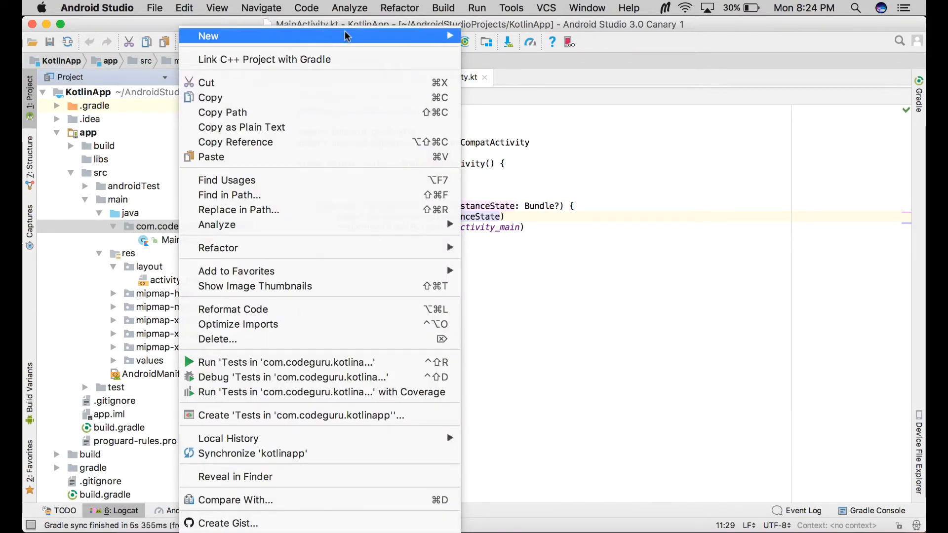
pyautogui.click(208, 36)
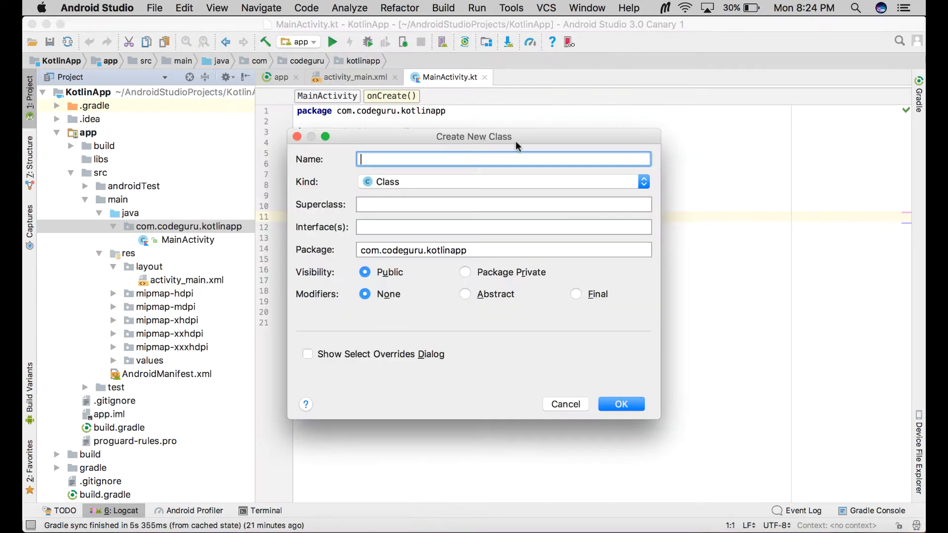
pyautogui.click(565, 404)
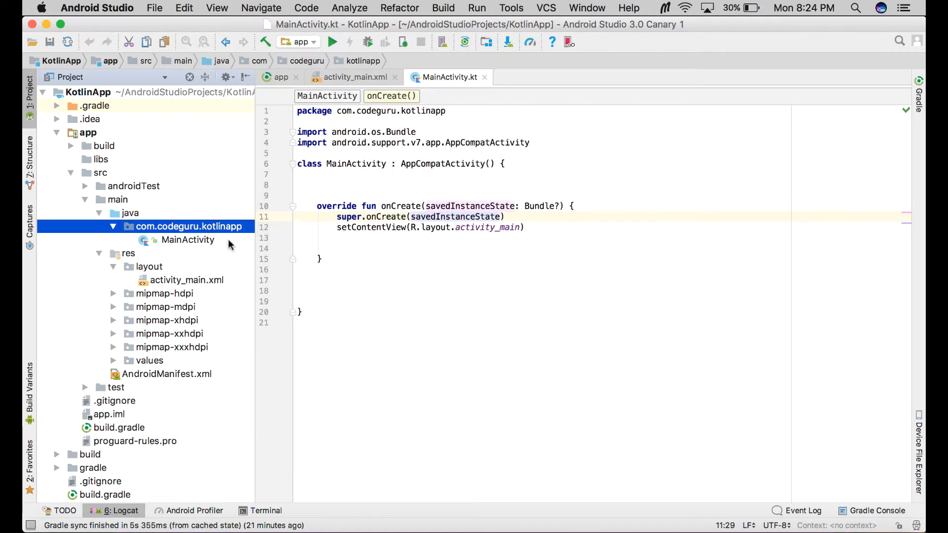
# - Create a new Kotlin file named VolleySingleton in the kotlinapp package
pyautogui.rightClick(188, 226)
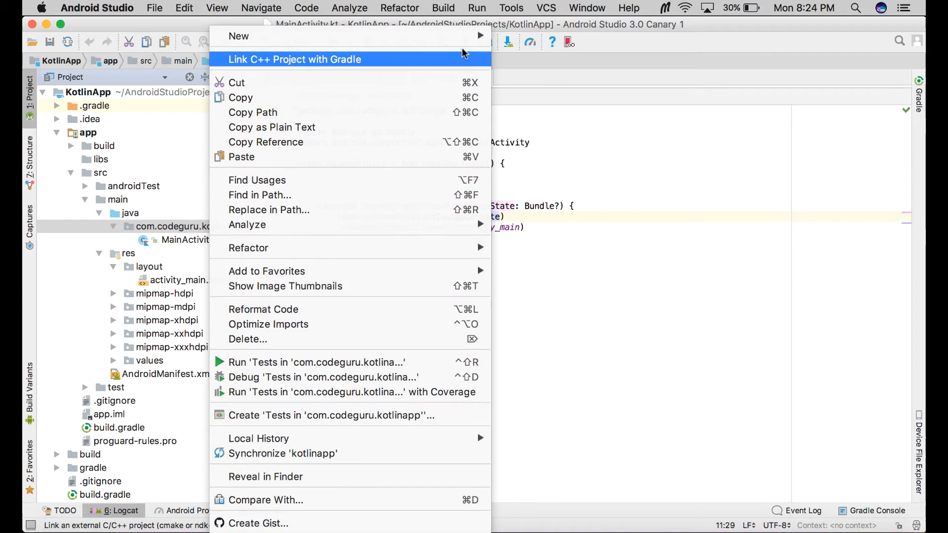
pyautogui.click(239, 35)
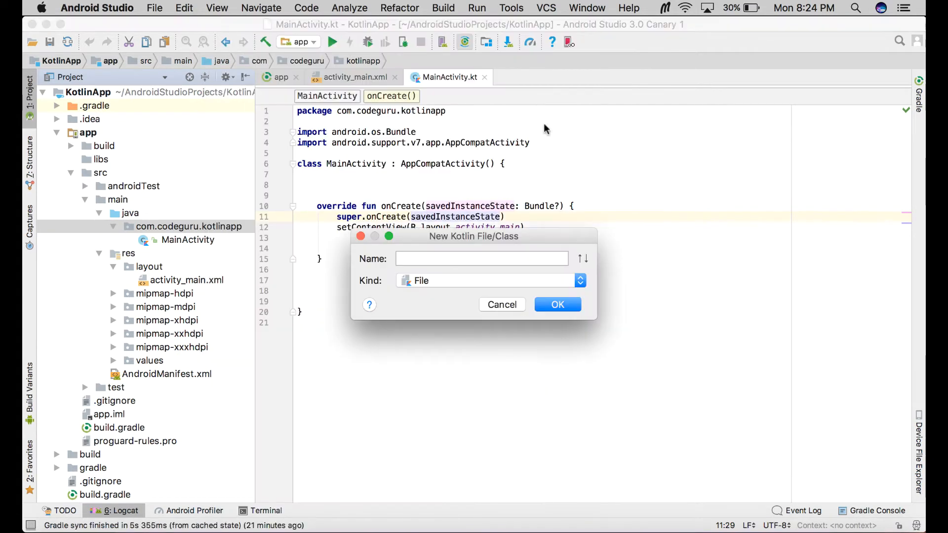
pyautogui.click(481, 259)
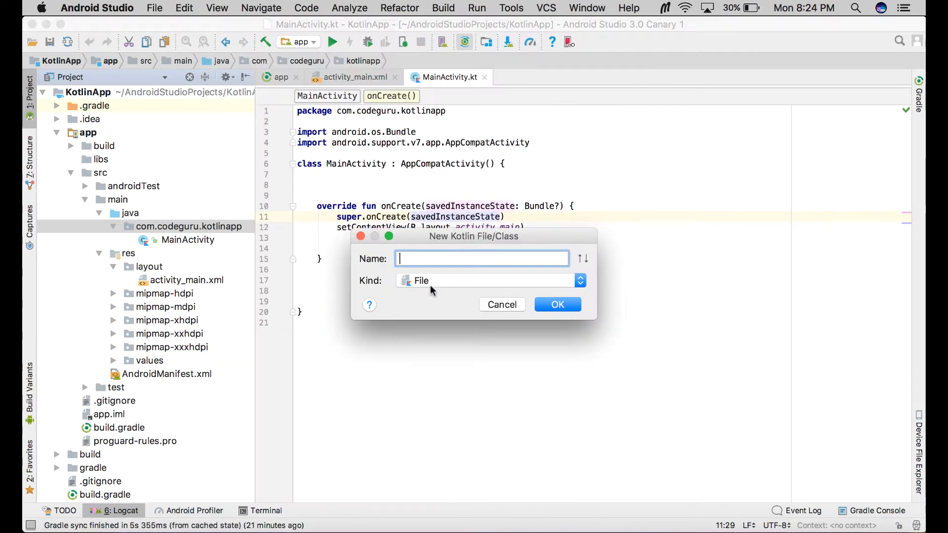
pyautogui.write('Volle')
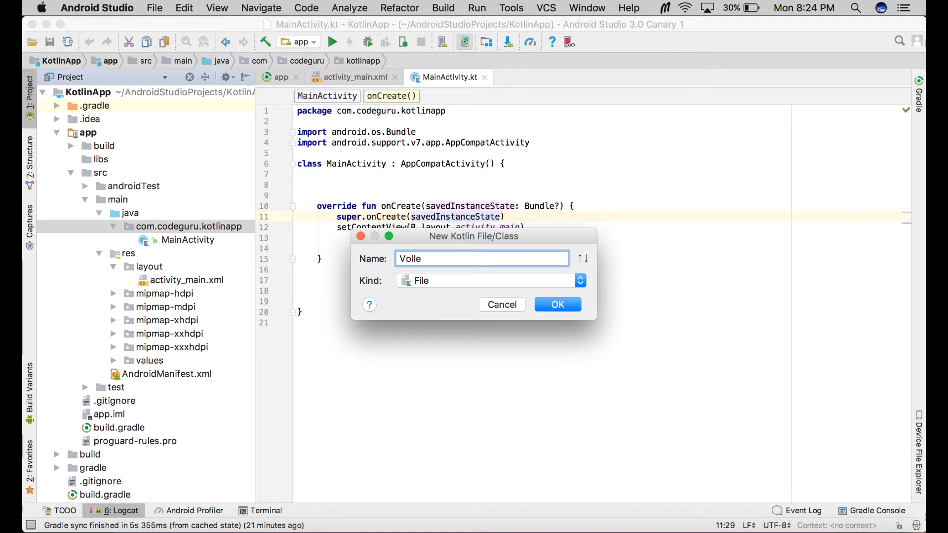
pyautogui.write('ySingleto')
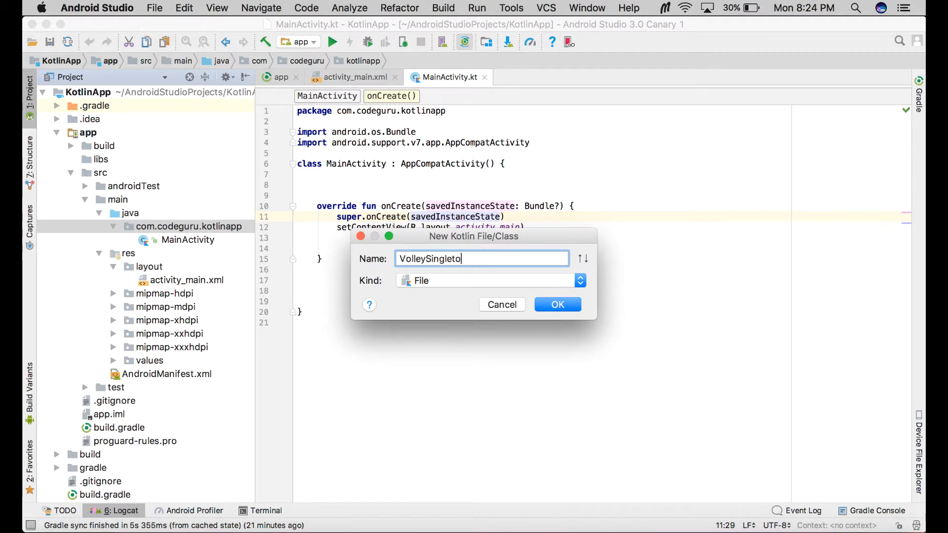
pyautogui.click(557, 304)
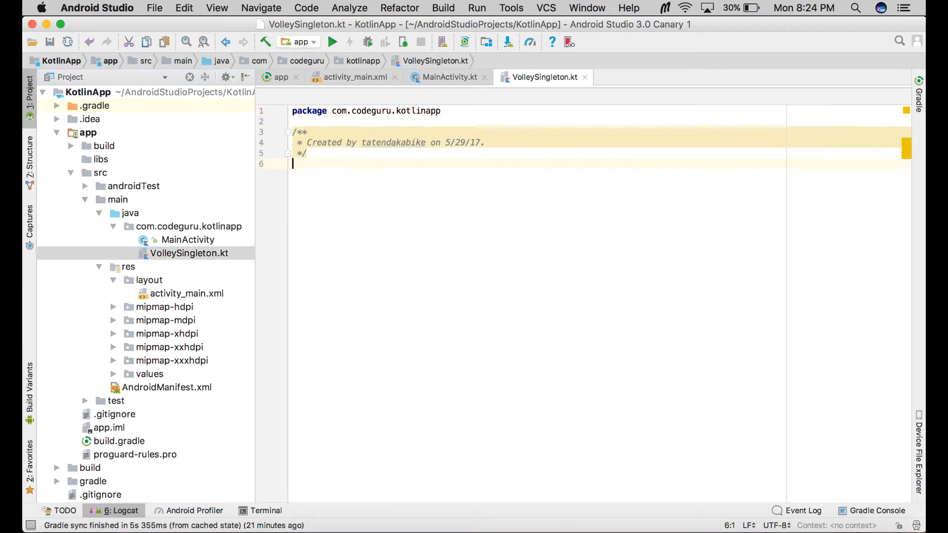
# - Write class VolleySingleton : Application(){} with the android.app.Application import auto-added
pyautogui.press('Return')
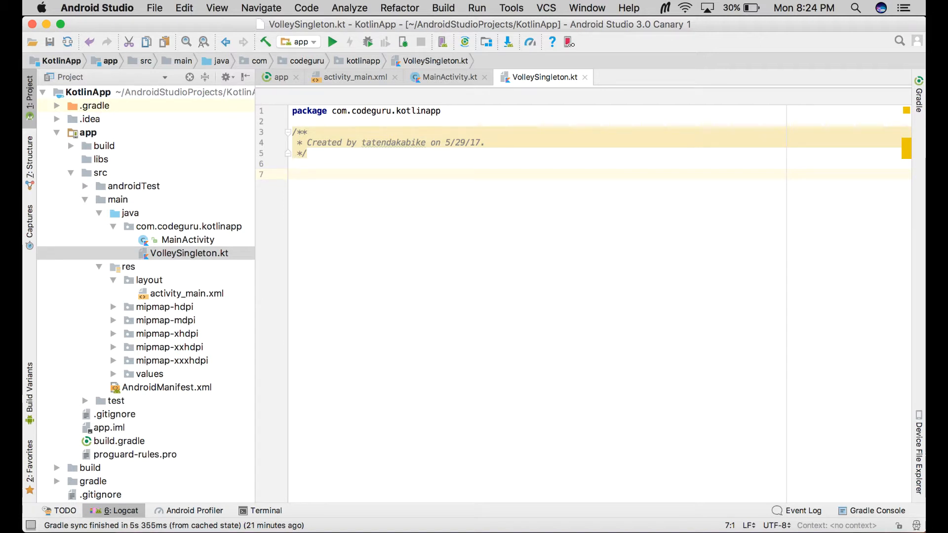
pyautogui.write('class')
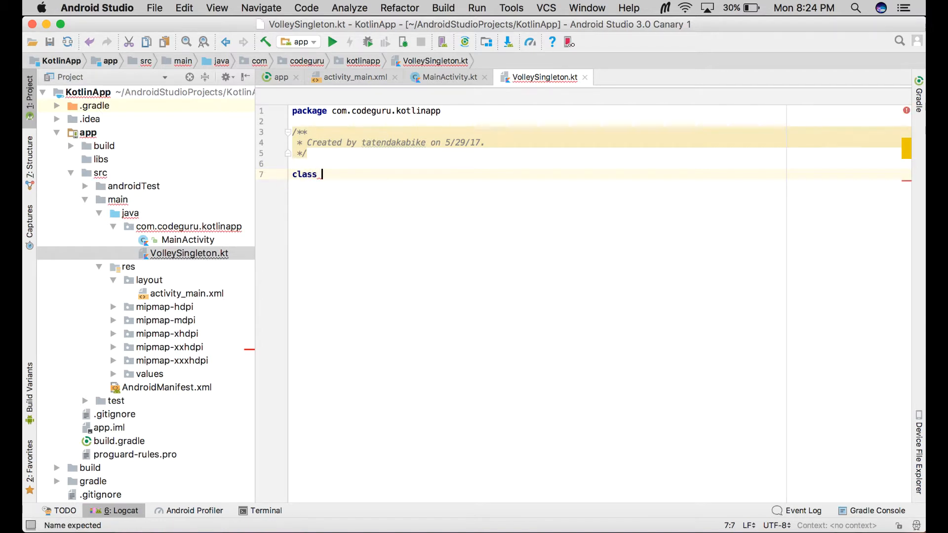
pyautogui.write('VolleySingleton')
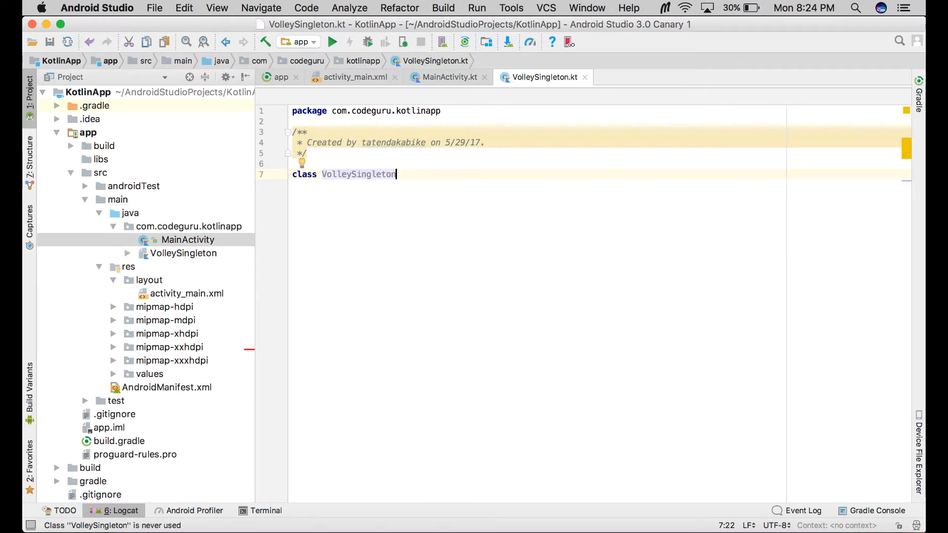
pyautogui.write(':')
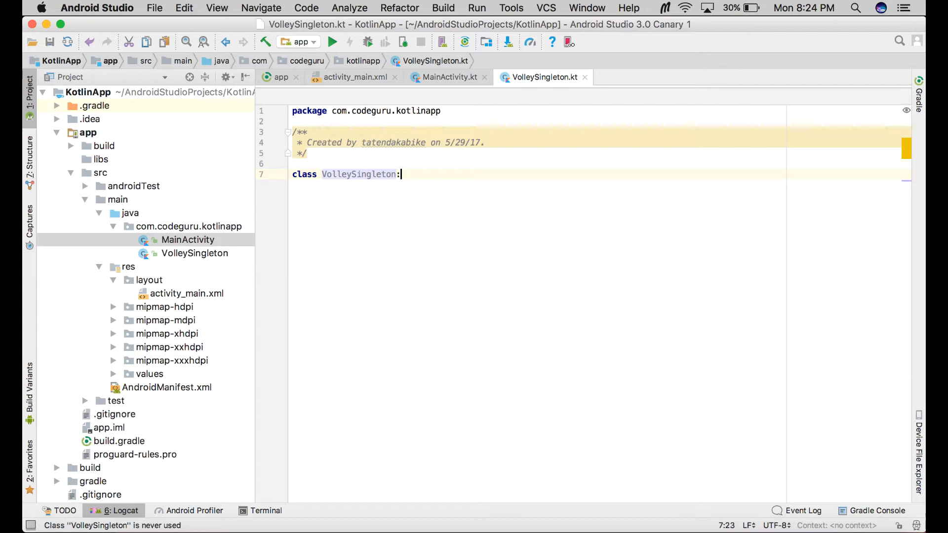
pyautogui.write('Si')
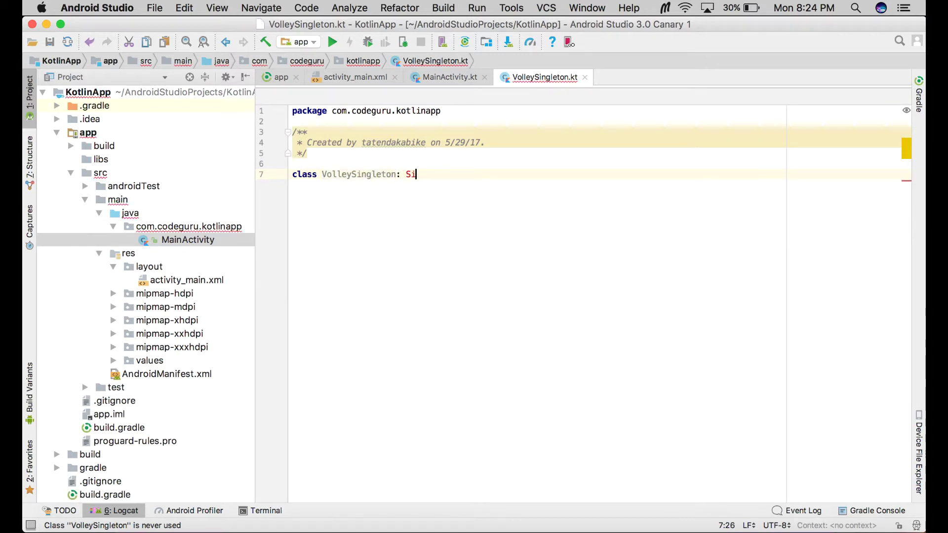
pyautogui.write('Appld')
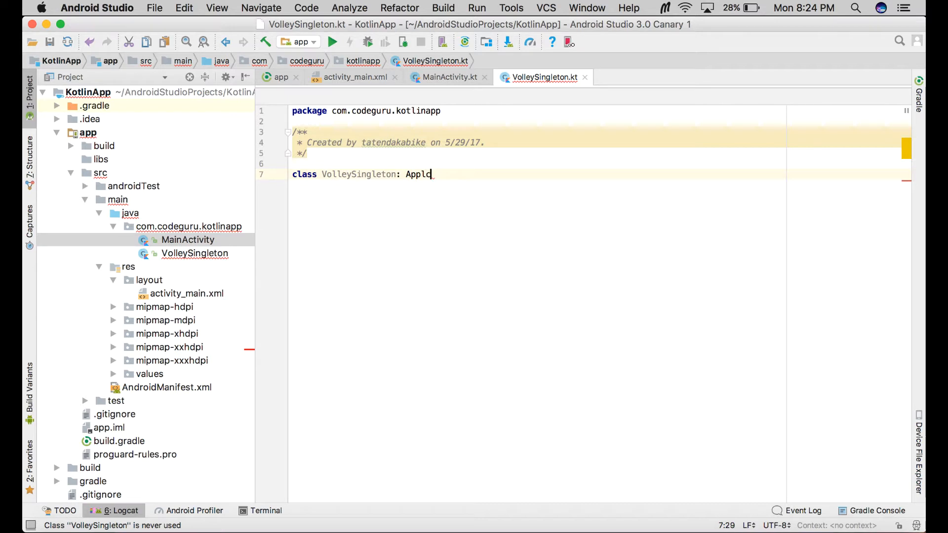
pyautogui.press('Backspace')
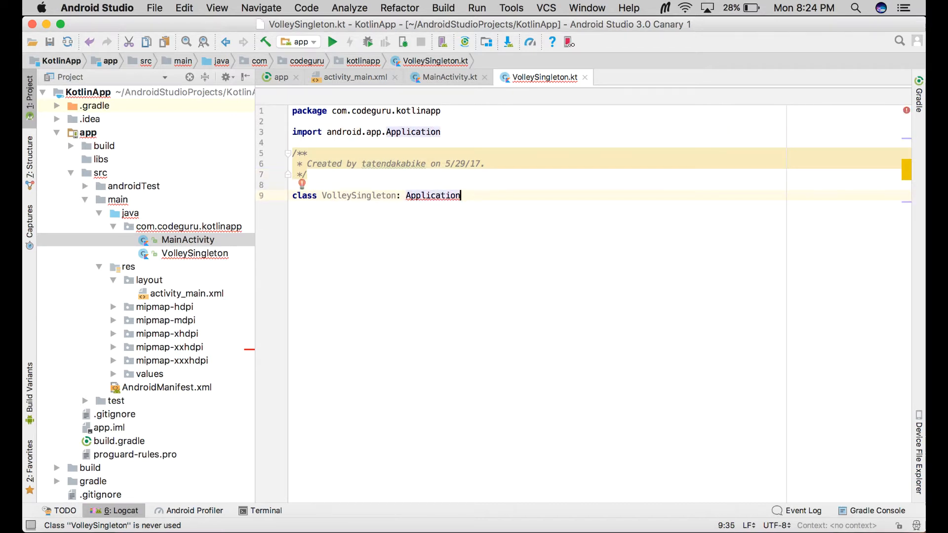
pyautogui.write('(){}')
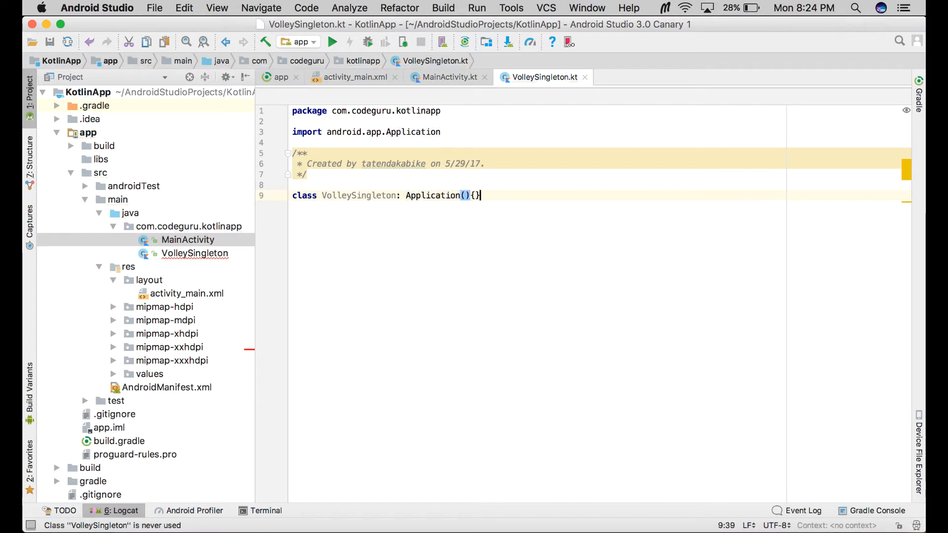
pyautogui.press('enter')
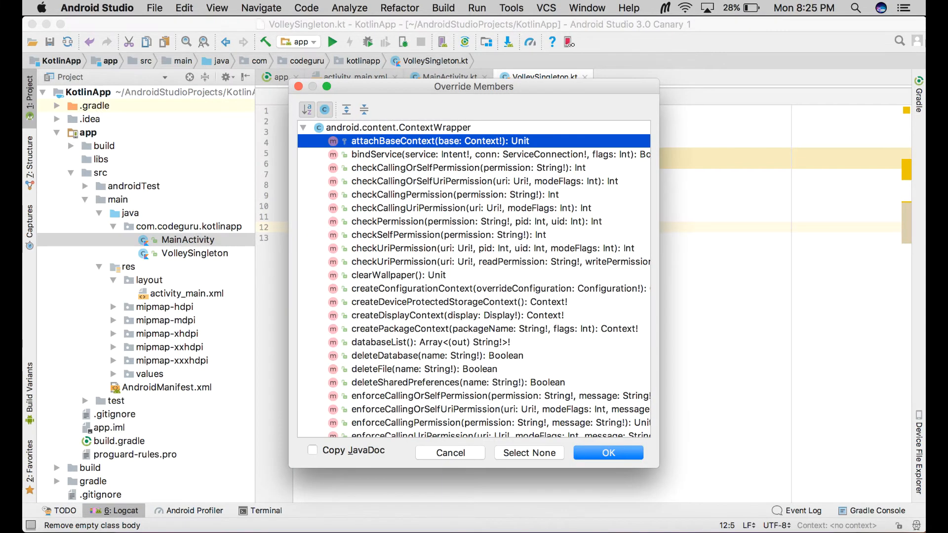
# - Override onCreate and assign instance = this after super.onCreate()
pyautogui.write('oncre')
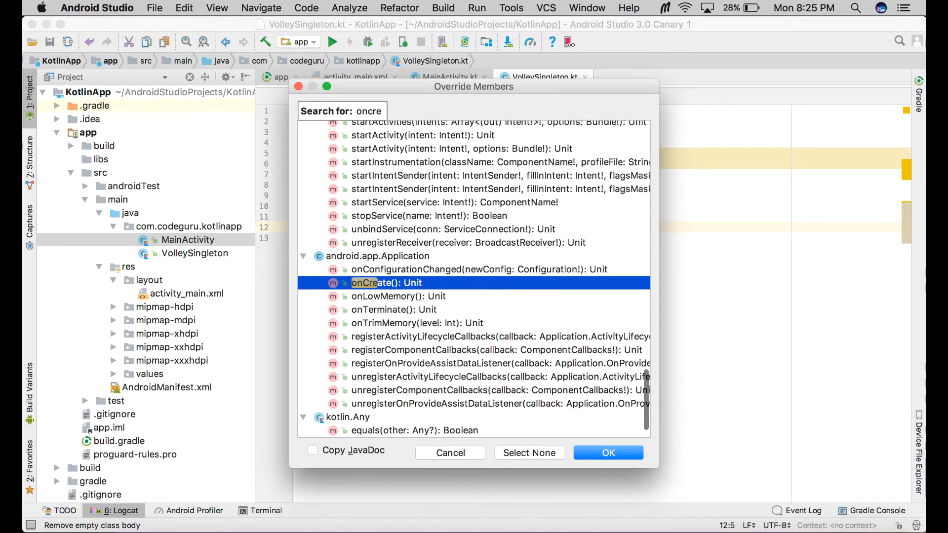
pyautogui.click(607, 453)
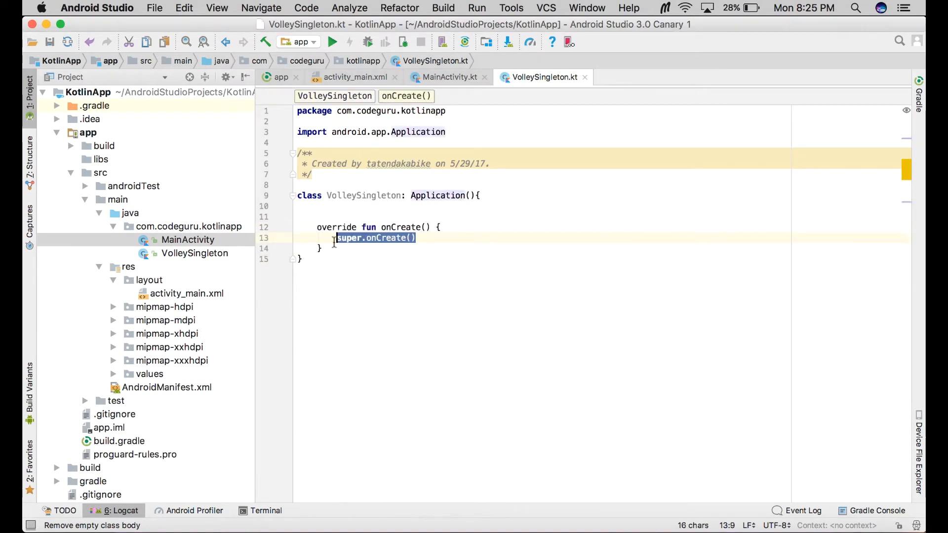
pyautogui.click(416, 237)
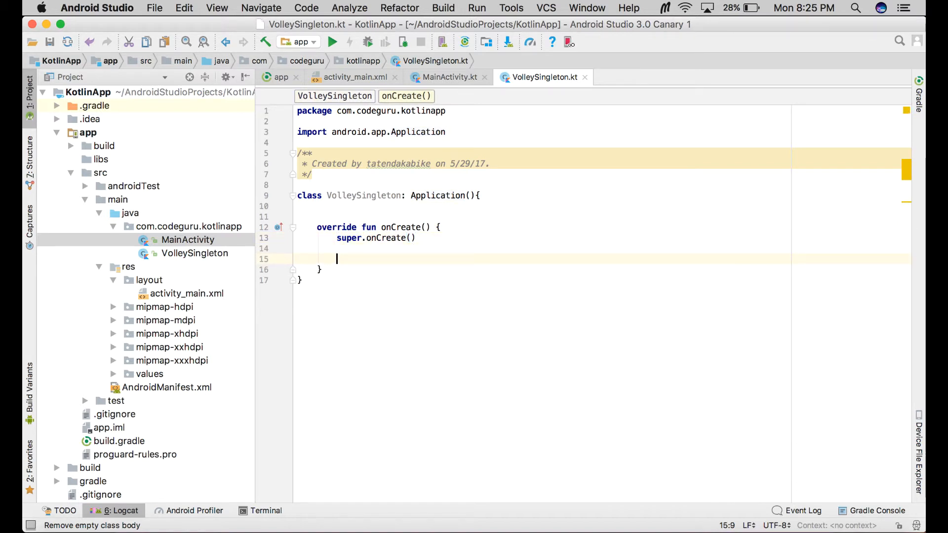
pyautogui.write('i')
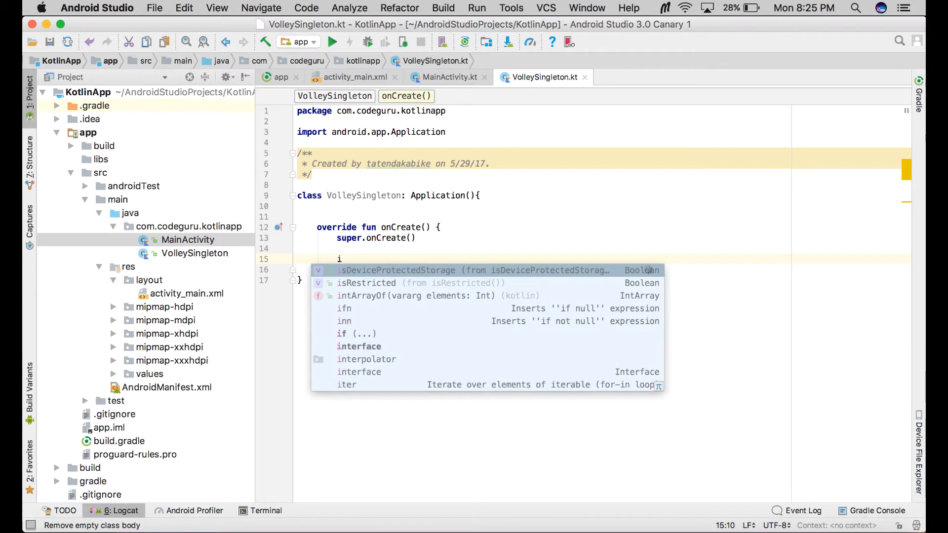
pyautogui.write('nsta')
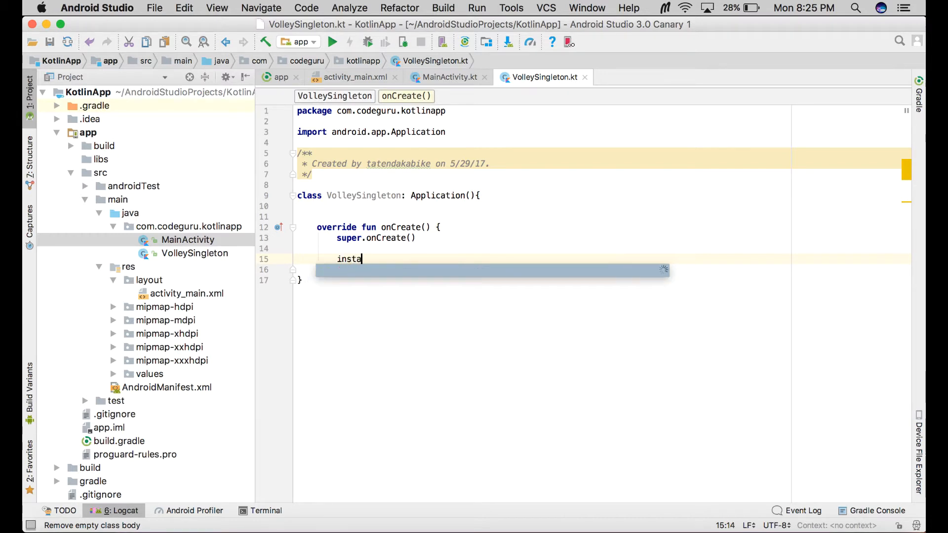
pyautogui.write('nce')
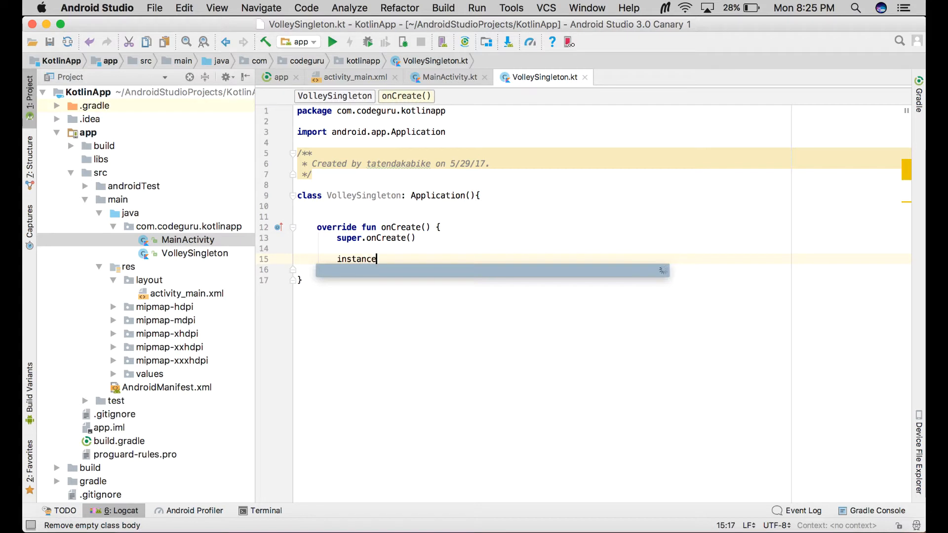
pyautogui.write('= this')
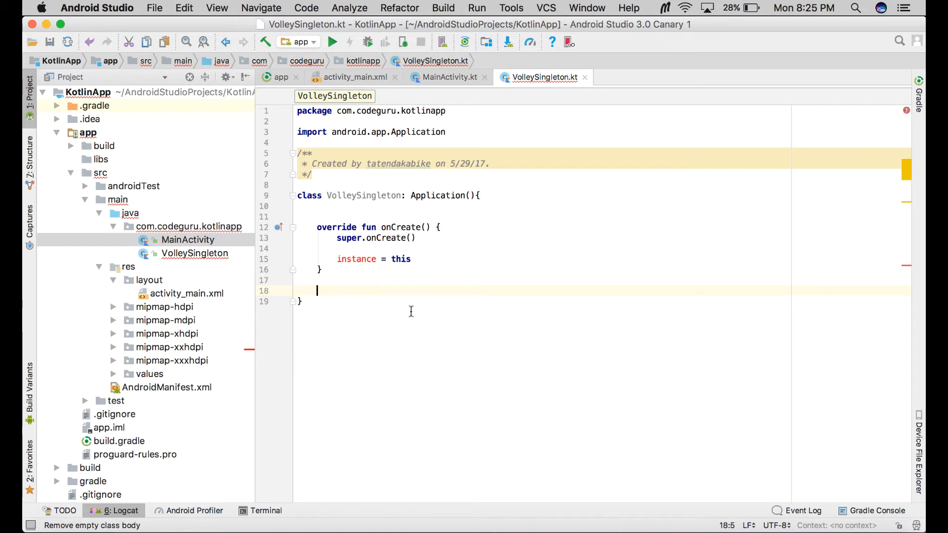
# - Declare val requestQueue: RequestQueue? = null with the com.android.volley.RequestQueue import
pyautogui.write('val')
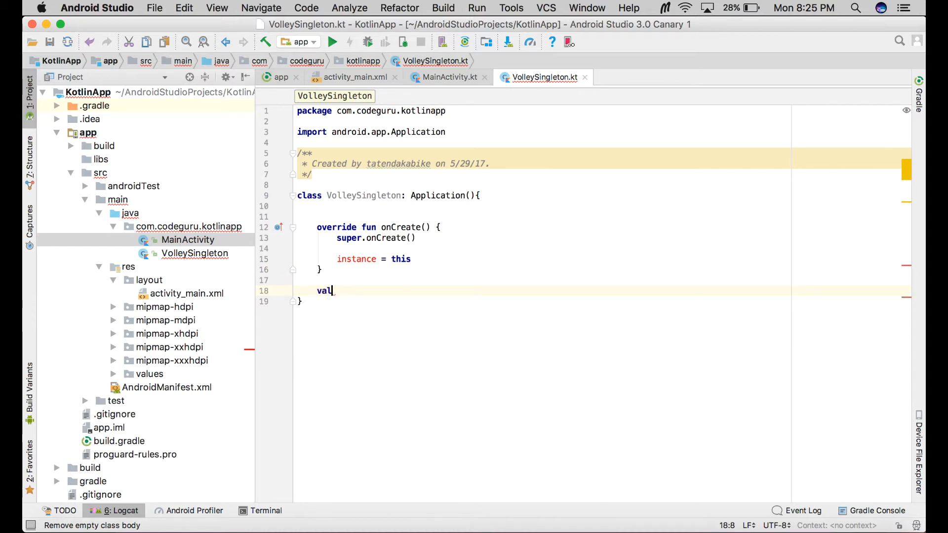
pyautogui.write('requ')
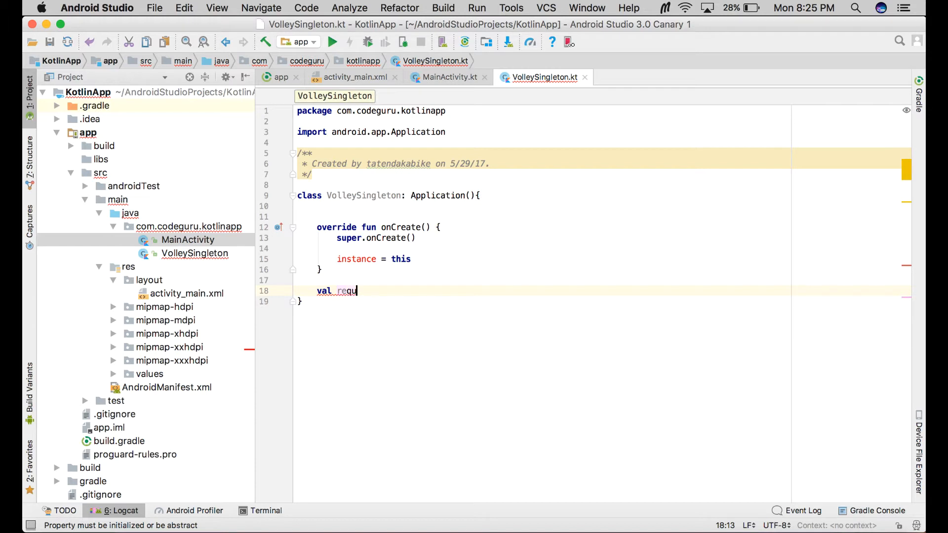
pyautogui.write('e')
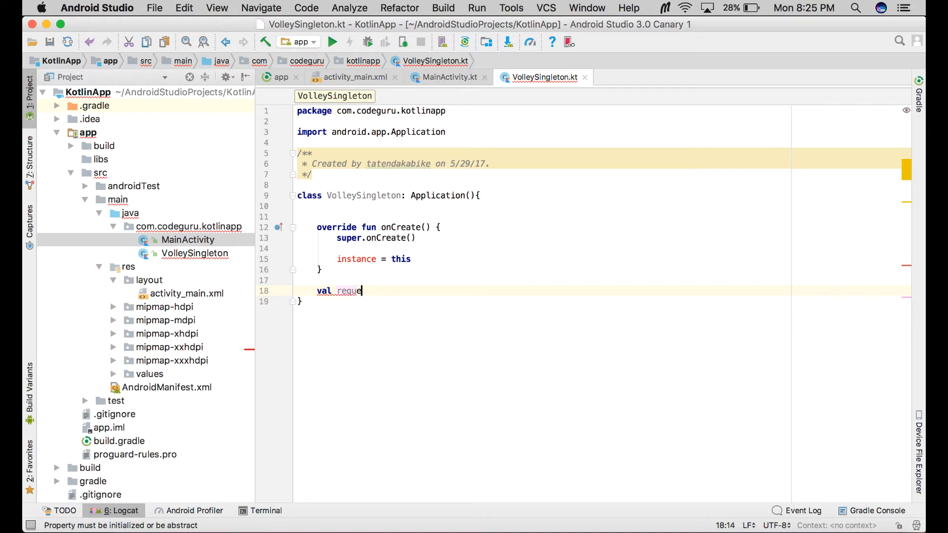
pyautogui.write('stQu')
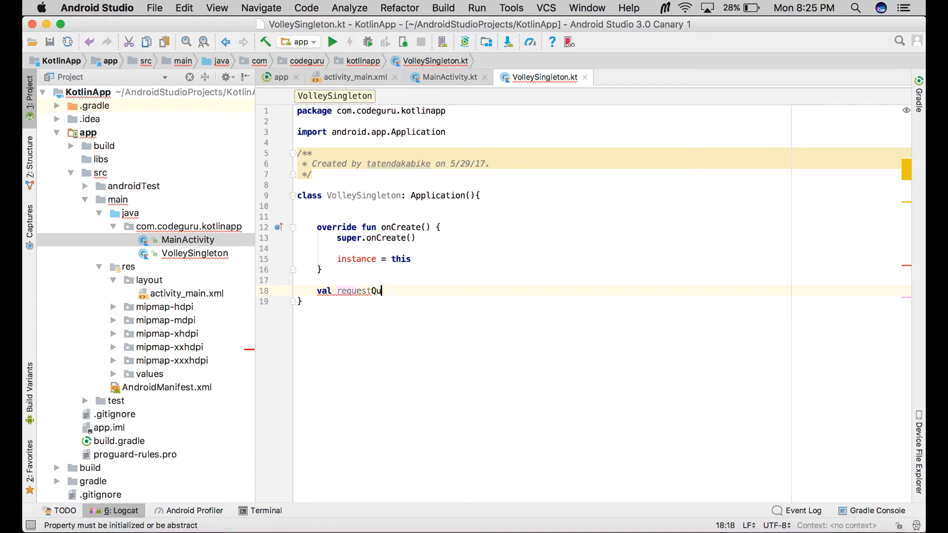
pyautogui.write('eue:')
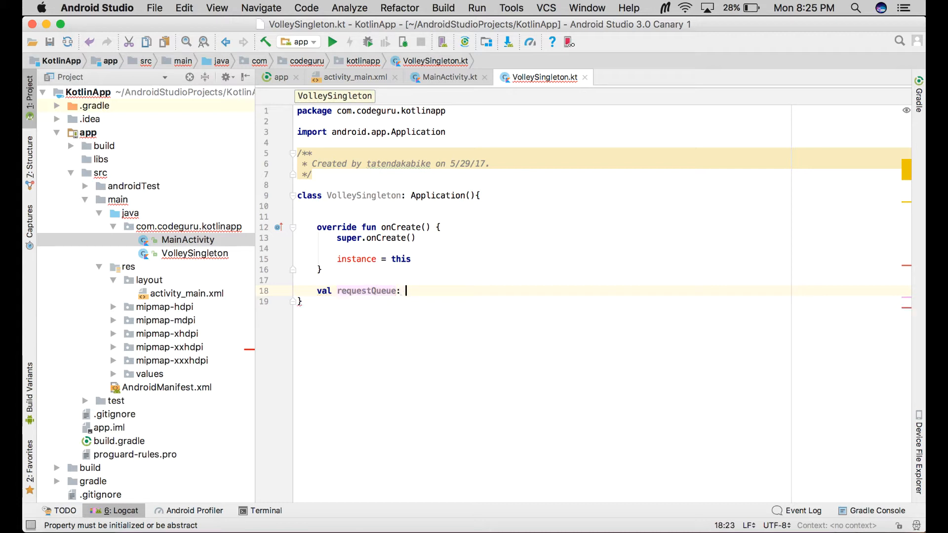
pyautogui.write('Req')
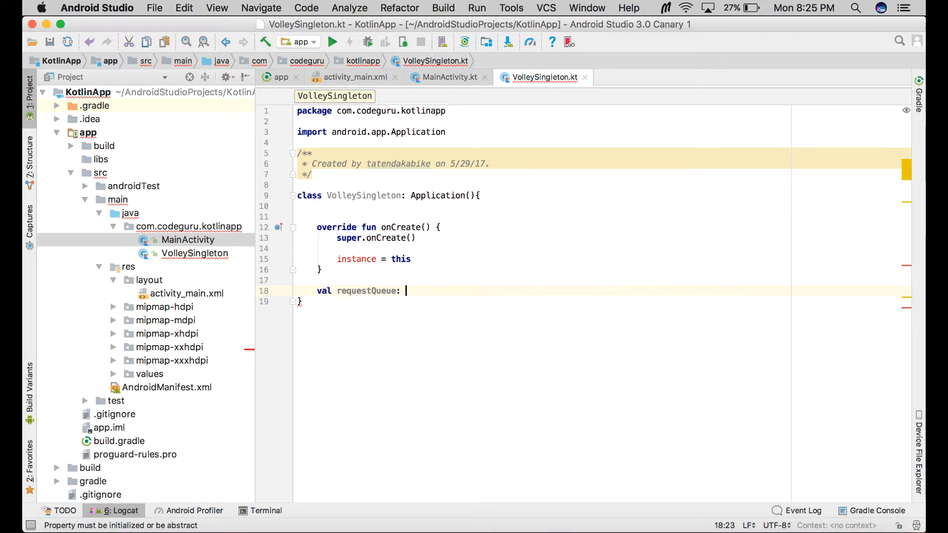
pyautogui.write('Re')
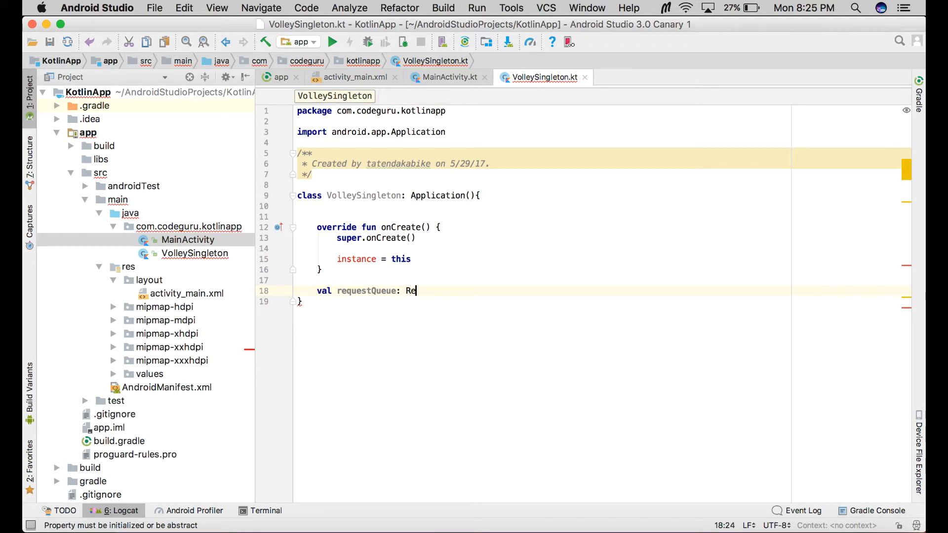
pyautogui.write('quest')
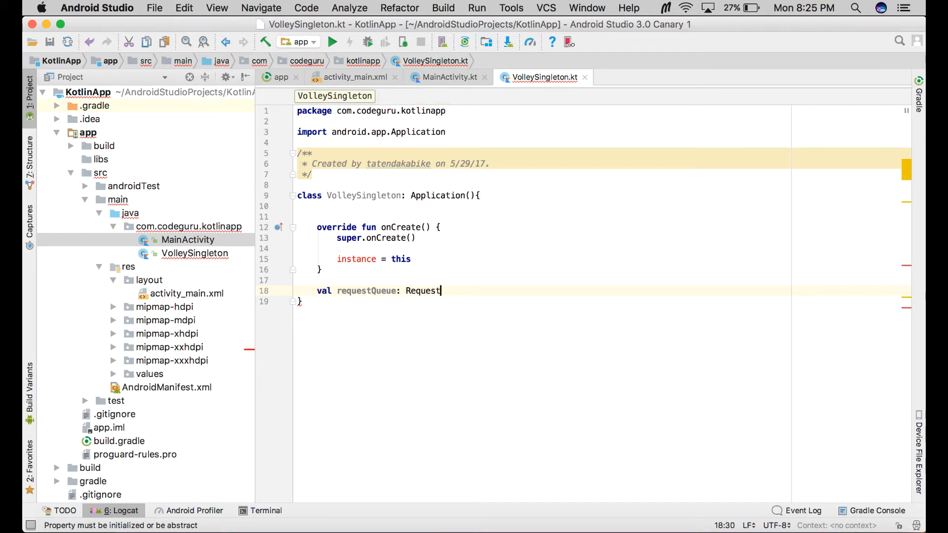
pyautogui.write('Que')
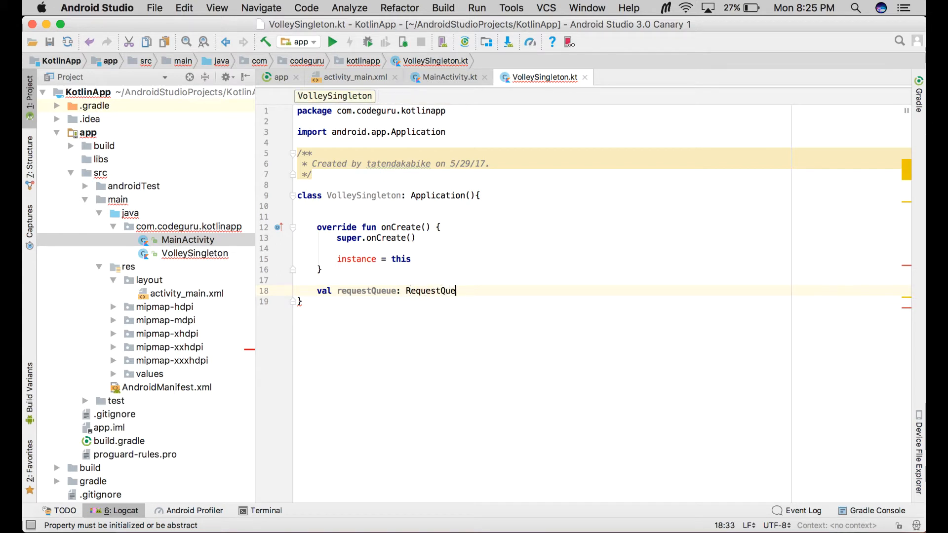
pyautogui.write('ue?')
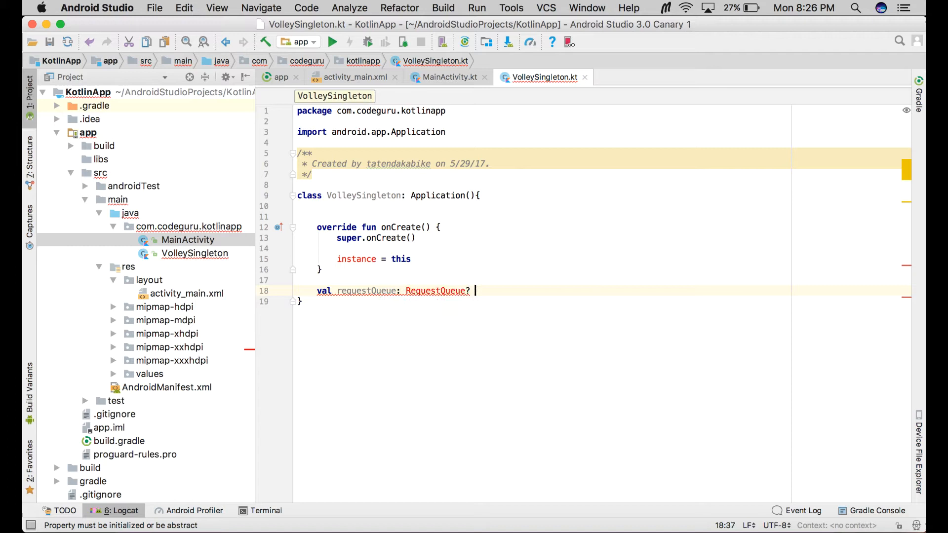
pyautogui.write('= null')
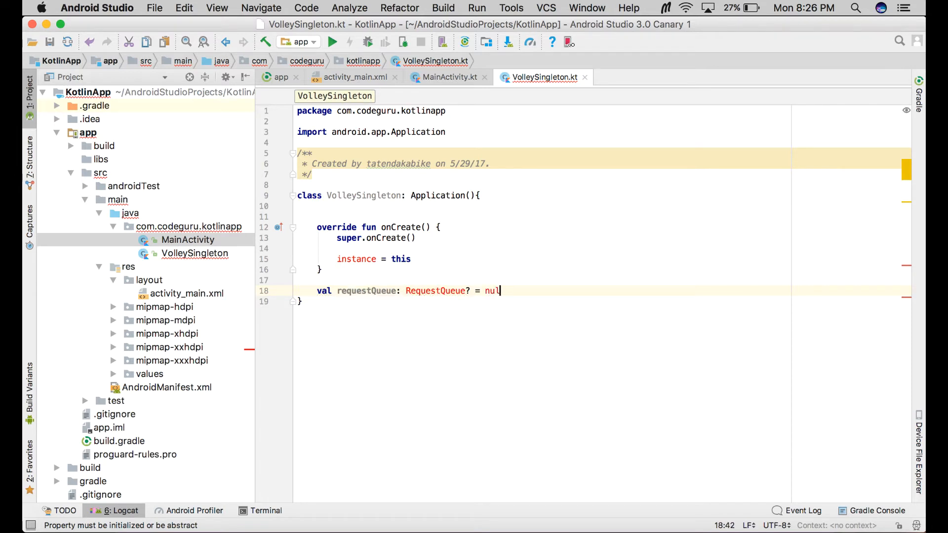
pyautogui.write('l')
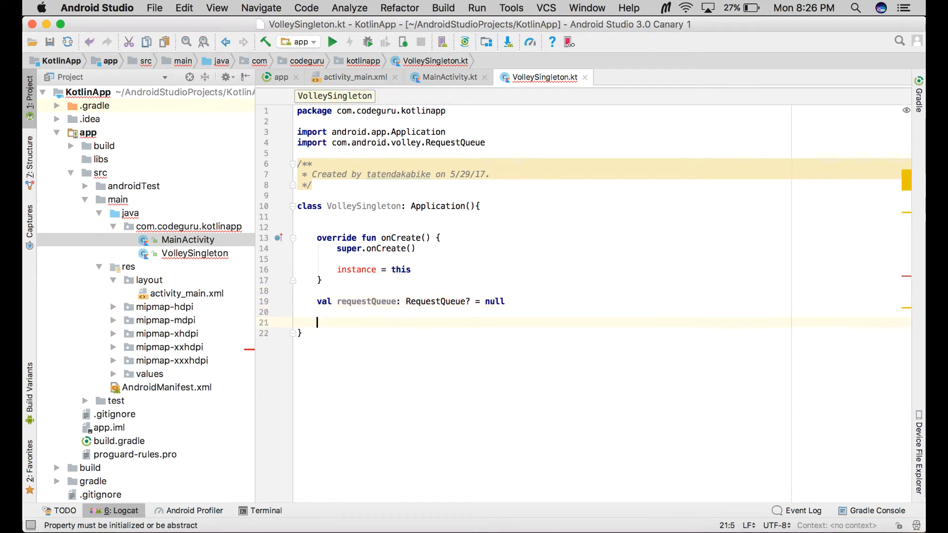
# - Add a custom getter to requestQueue with an if (field == null) block
pyautogui.write('get')
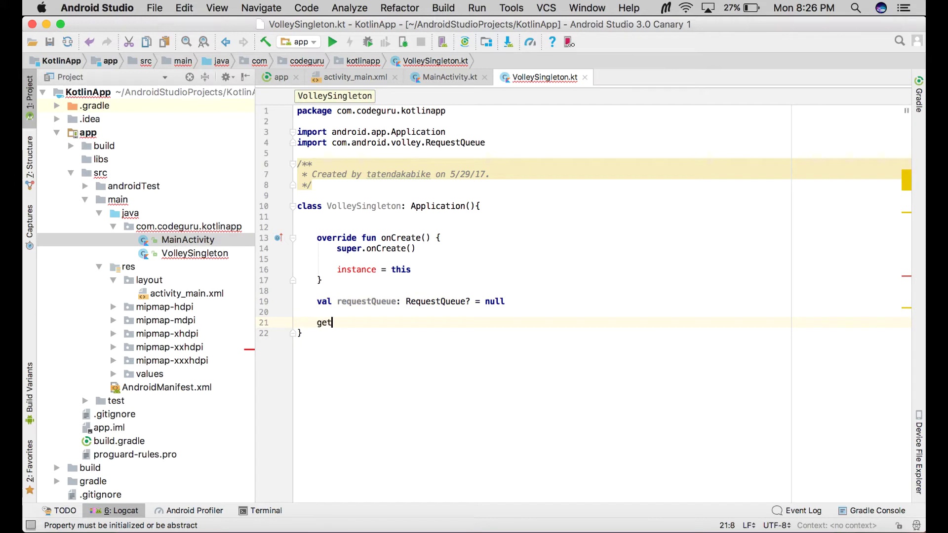
pyautogui.write('()')
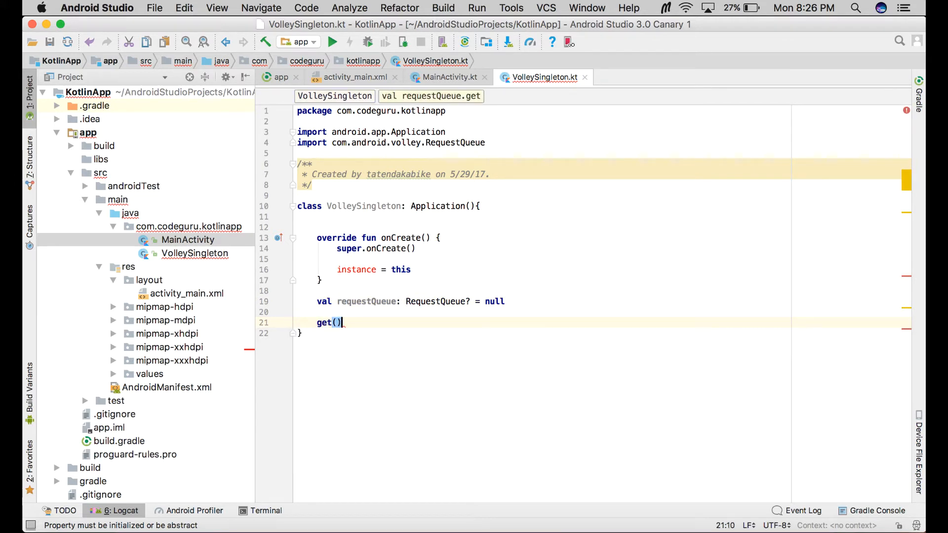
pyautogui.write('{')
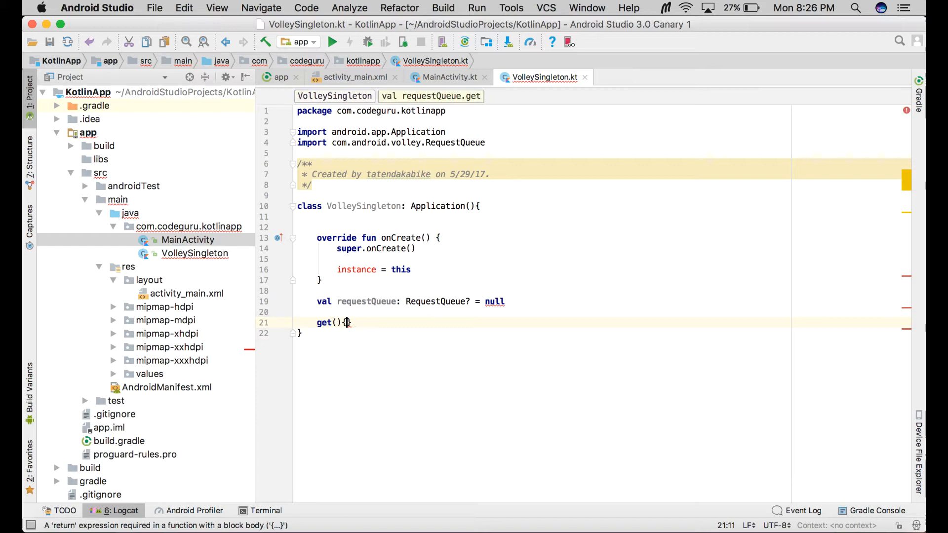
pyautogui.press('enter')
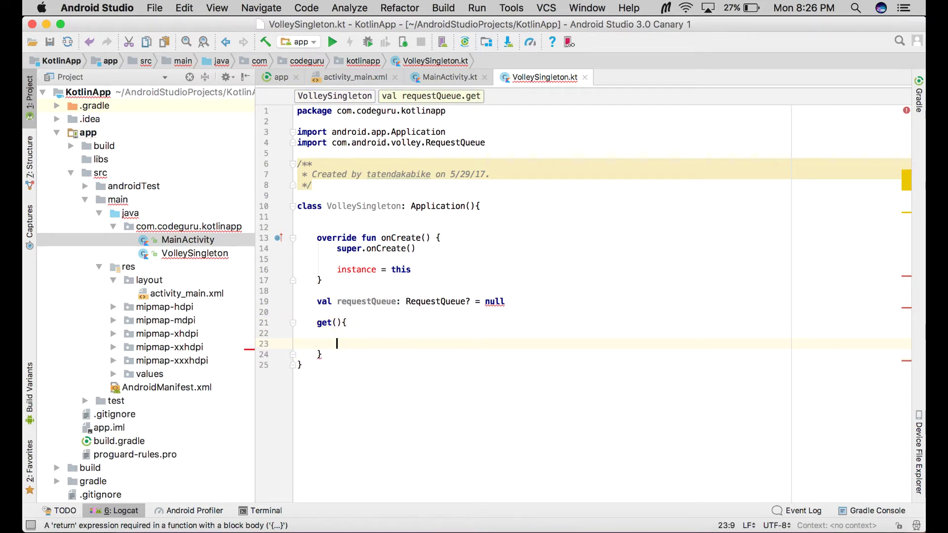
pyautogui.write('if (')
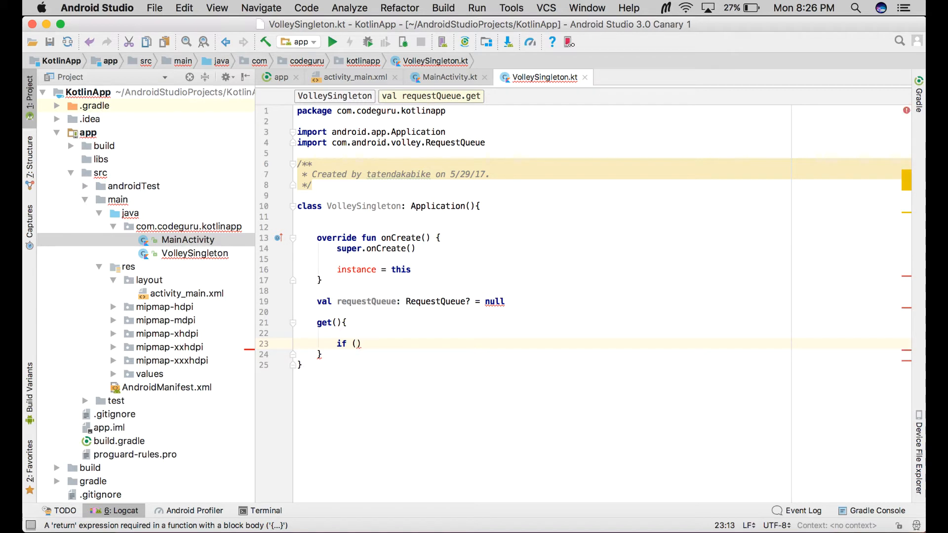
pyautogui.write('fied')
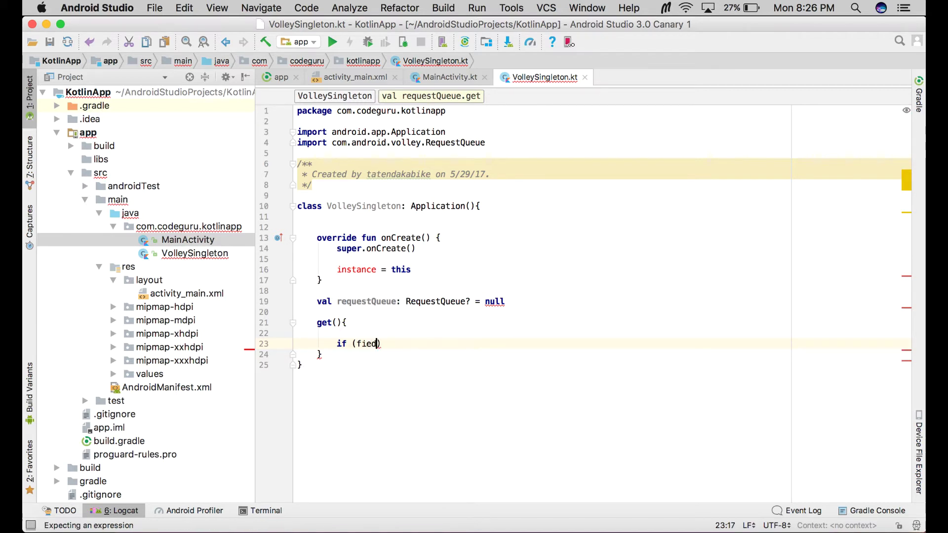
pyautogui.write('l')
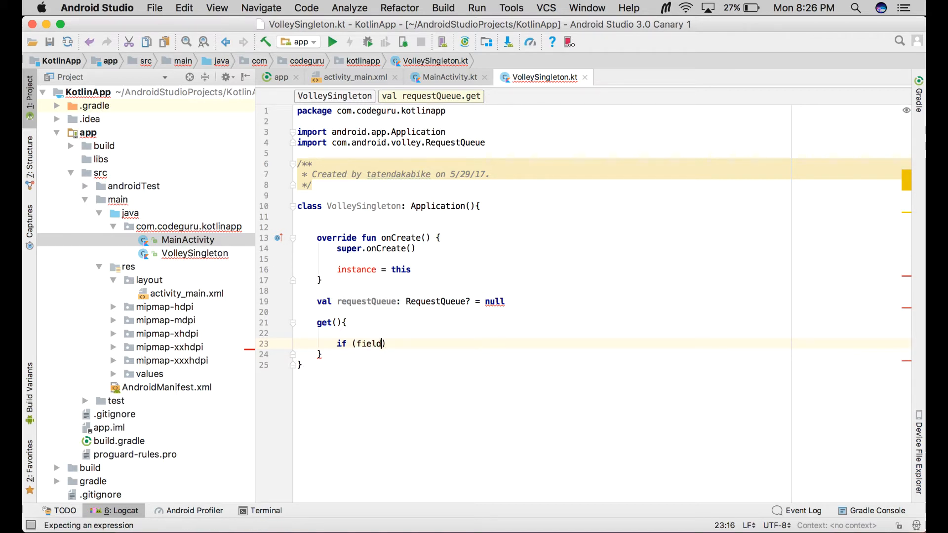
pyautogui.write('==')
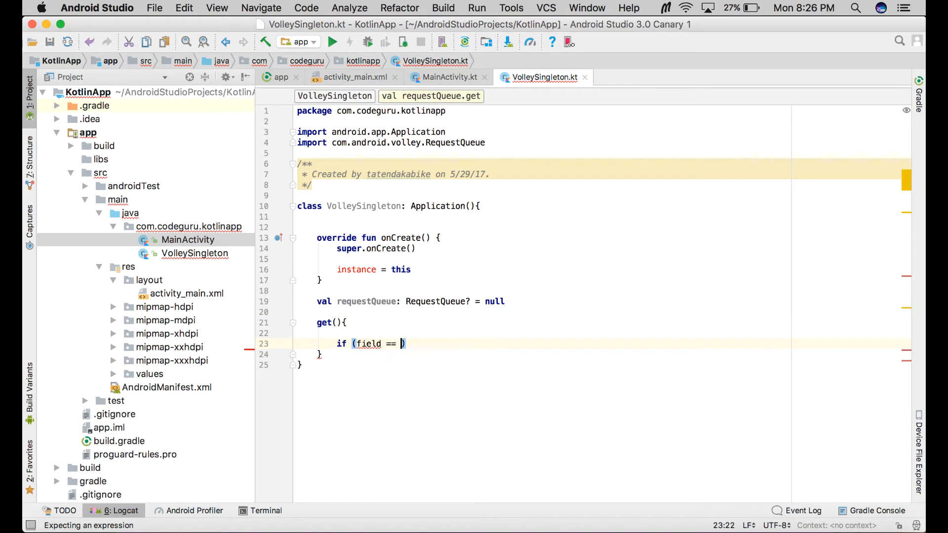
pyautogui.write('null')
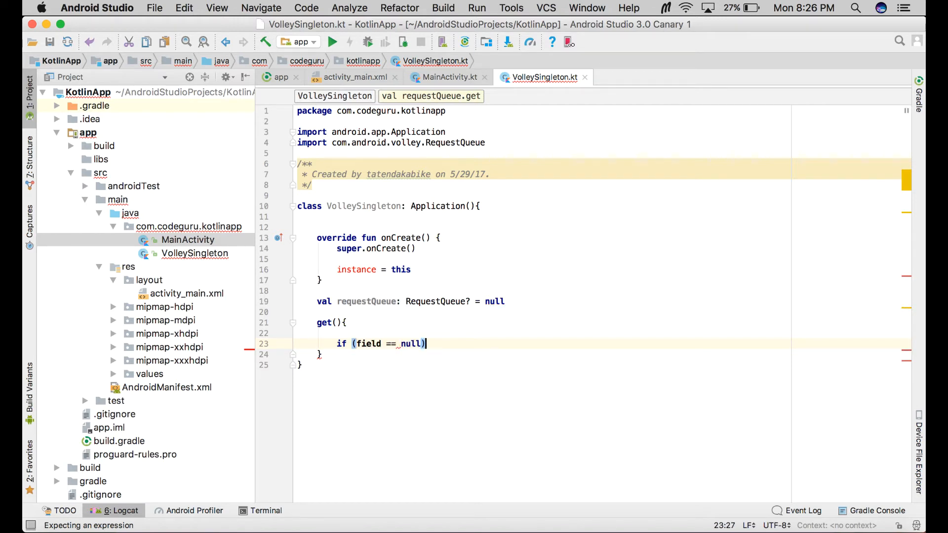
pyautogui.write('{')
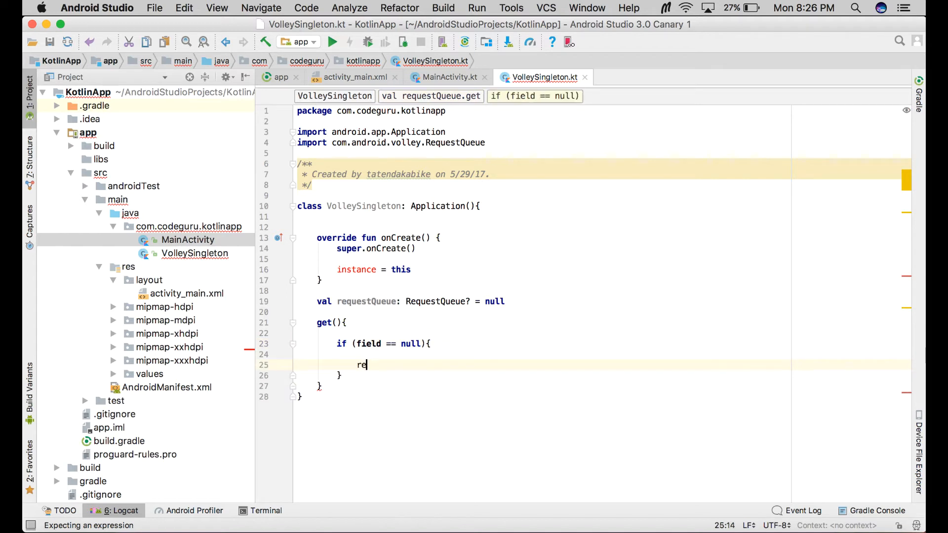
# - Return Volley.newRequestQueue(applicationContext) when null, otherwise return field
pyautogui.write('turn')
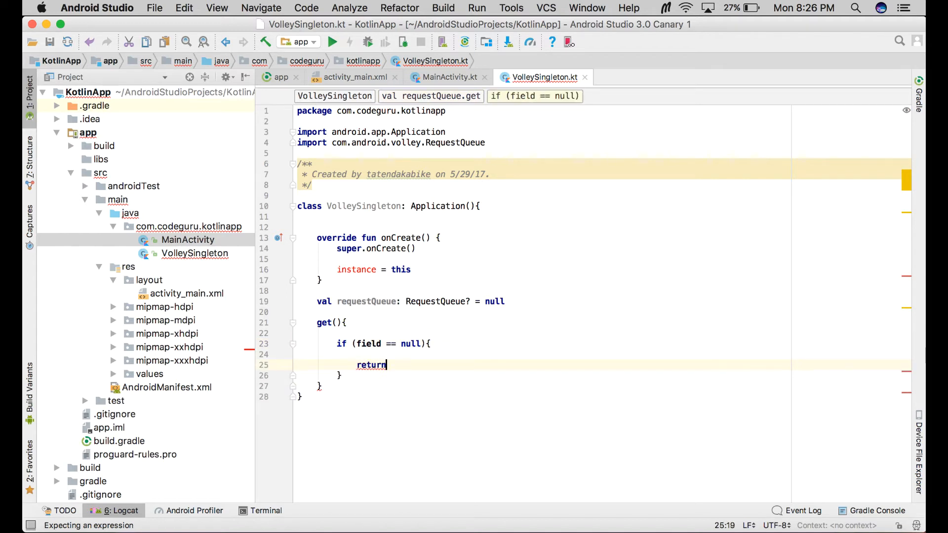
pyautogui.write('Volley')
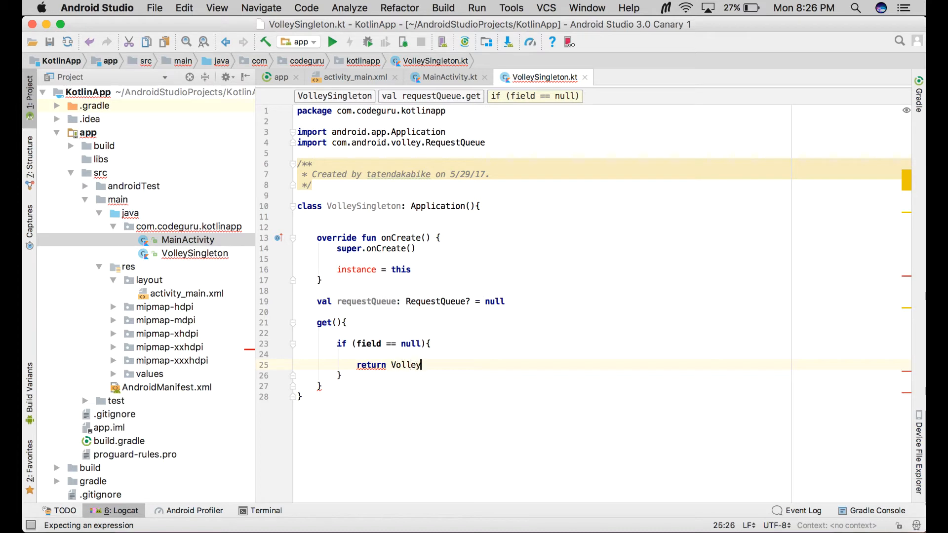
pyautogui.write('.new')
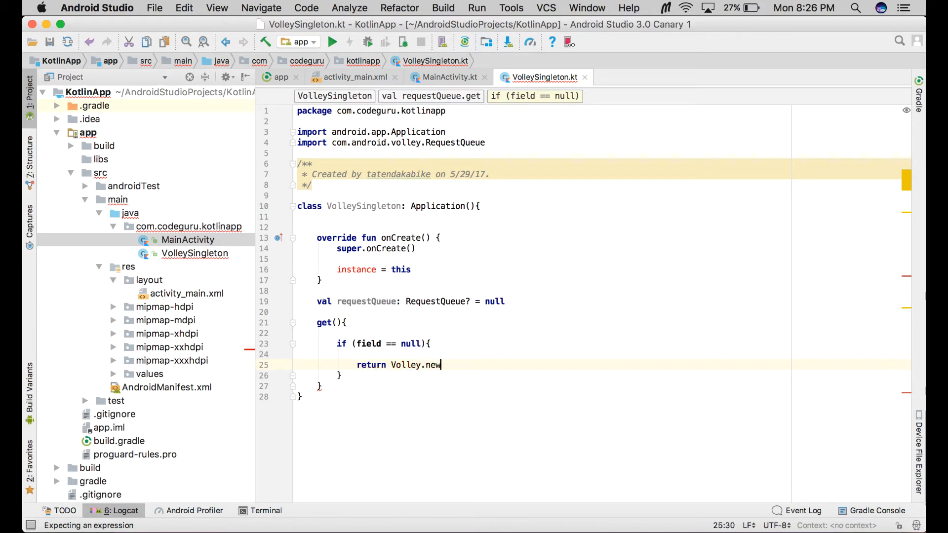
pyautogui.write('Re')
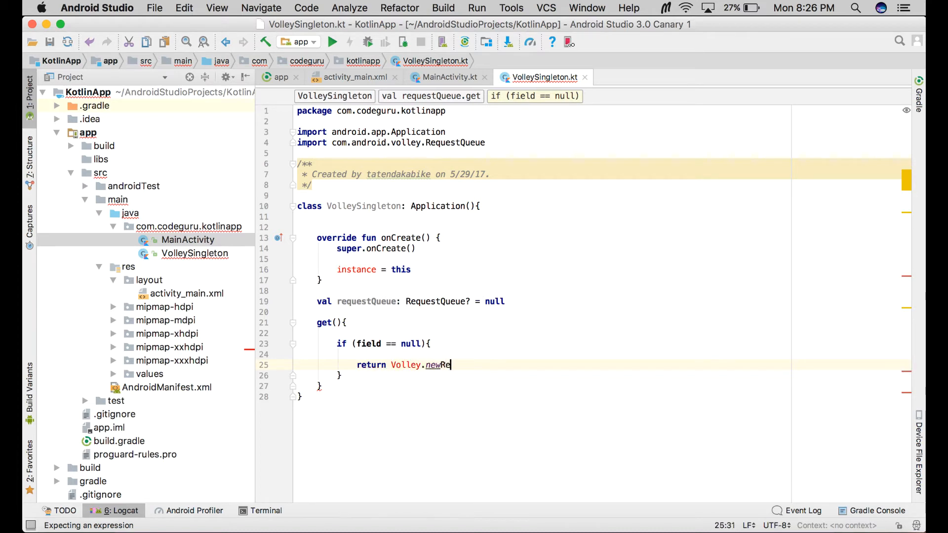
pyautogui.write('qu')
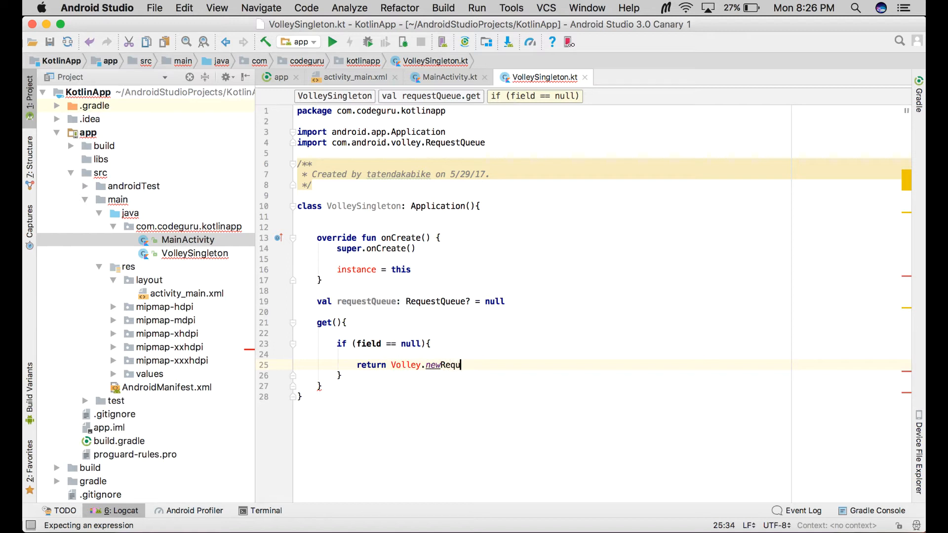
pyautogui.write('estQueue(')
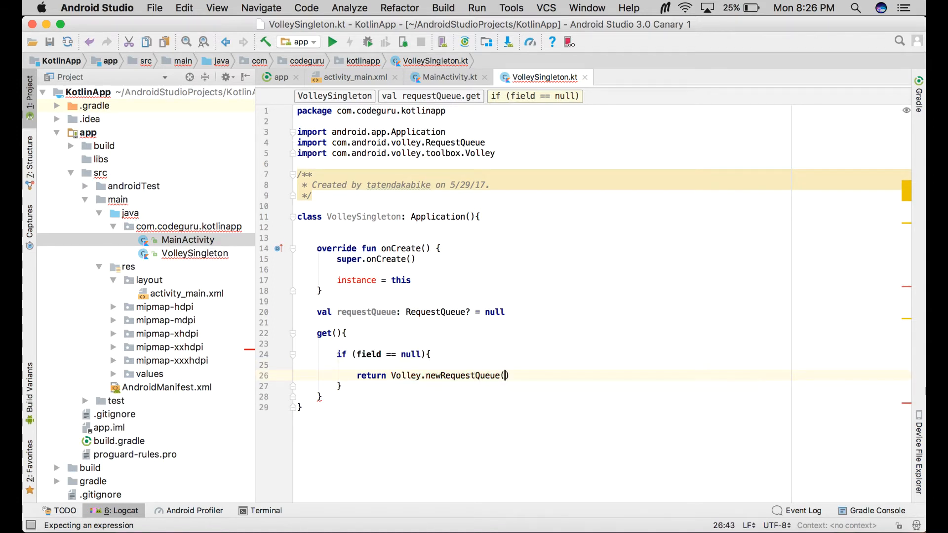
pyautogui.write('applicationContext')
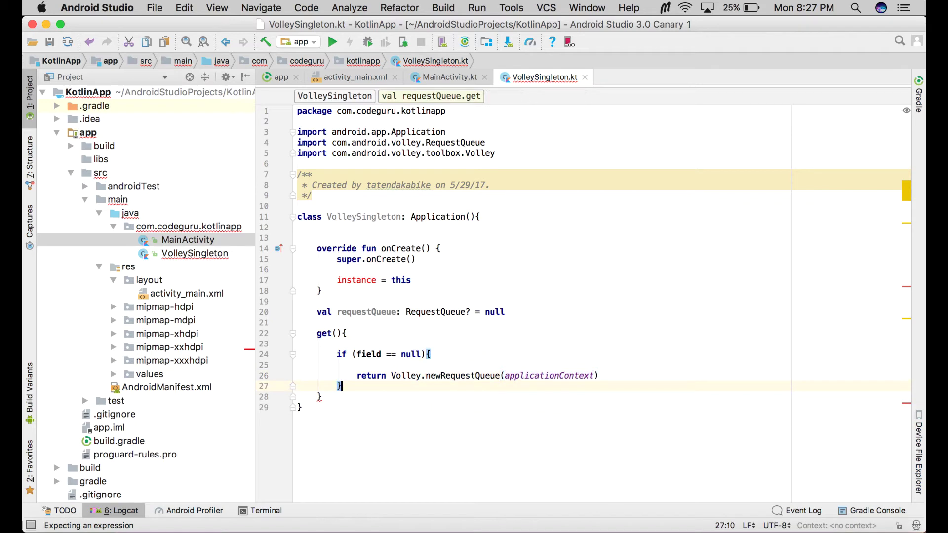
pyautogui.write('return field')
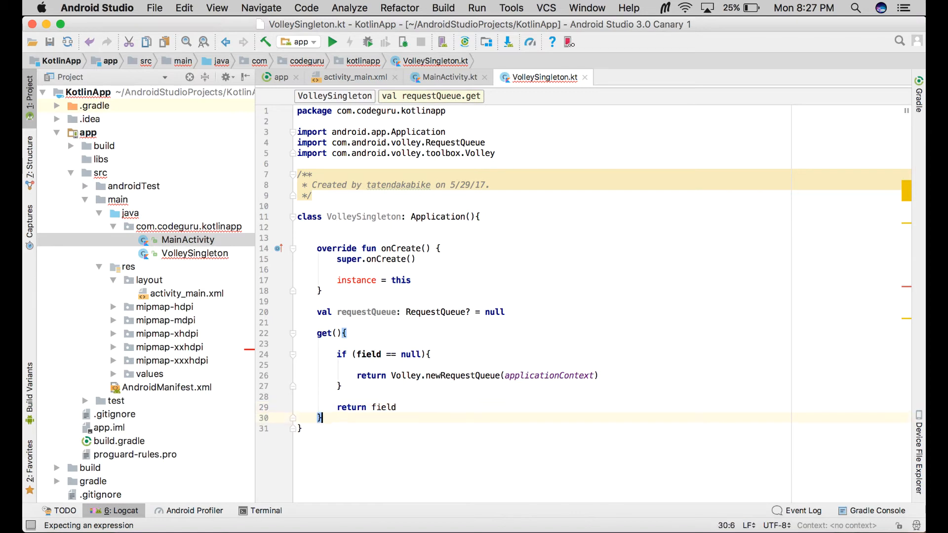
pyautogui.press('enter')
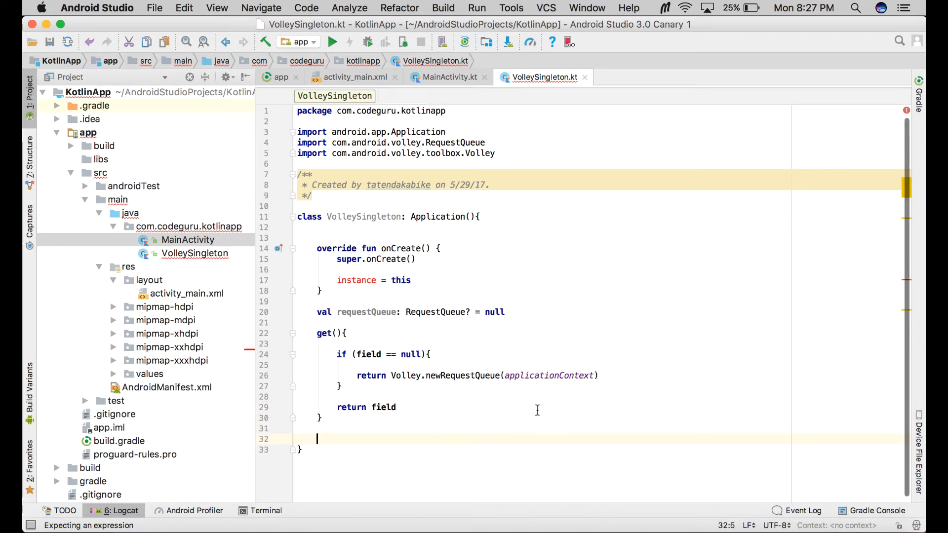
# - Declare fun <T> addToRequestQueue(request: Request<T>) using Volley's Request type
pyautogui.write('fun')
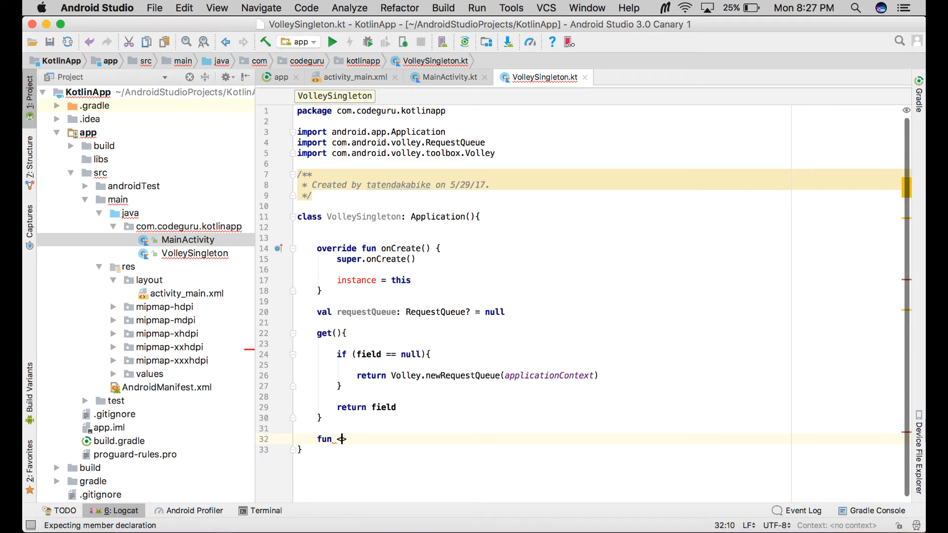
pyautogui.write('<T>')
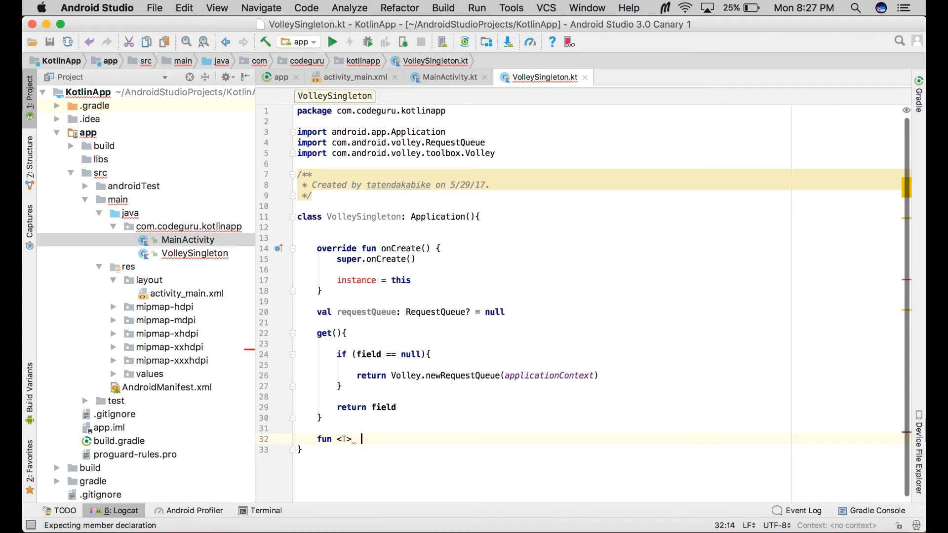
pyautogui.write('add')
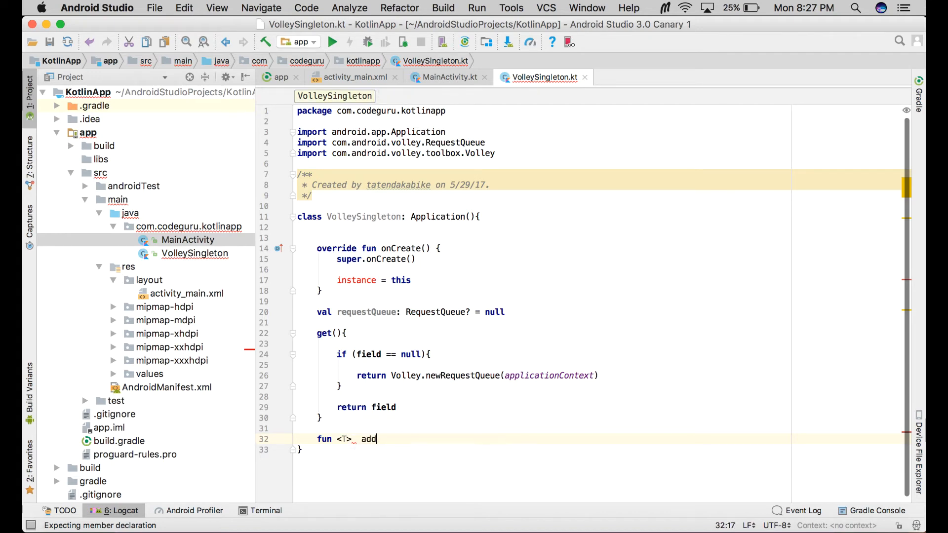
pyautogui.write('To')
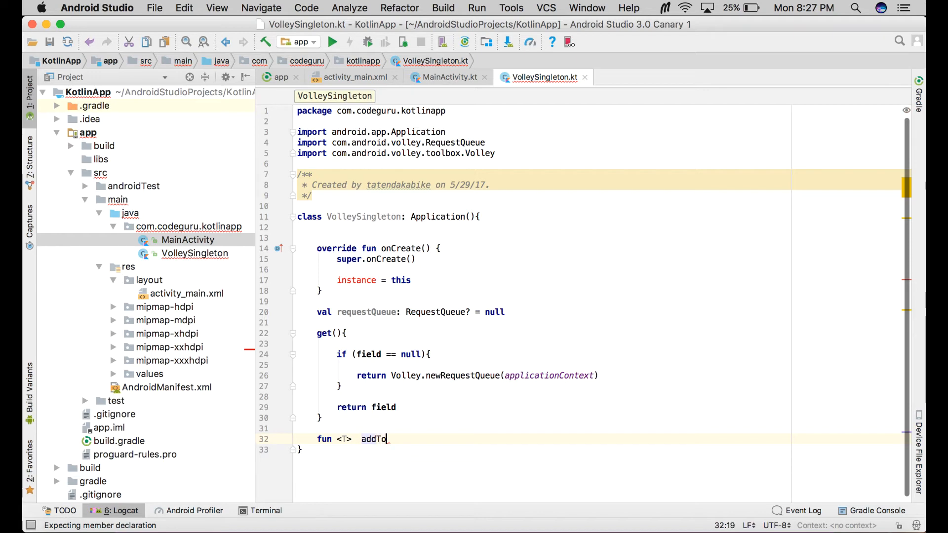
pyautogui.write('Requ')
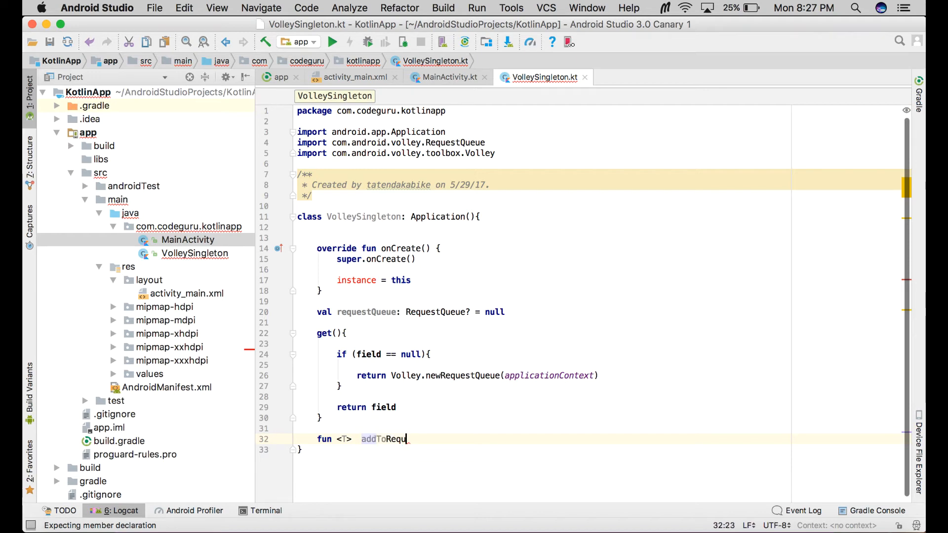
pyautogui.write('estQu')
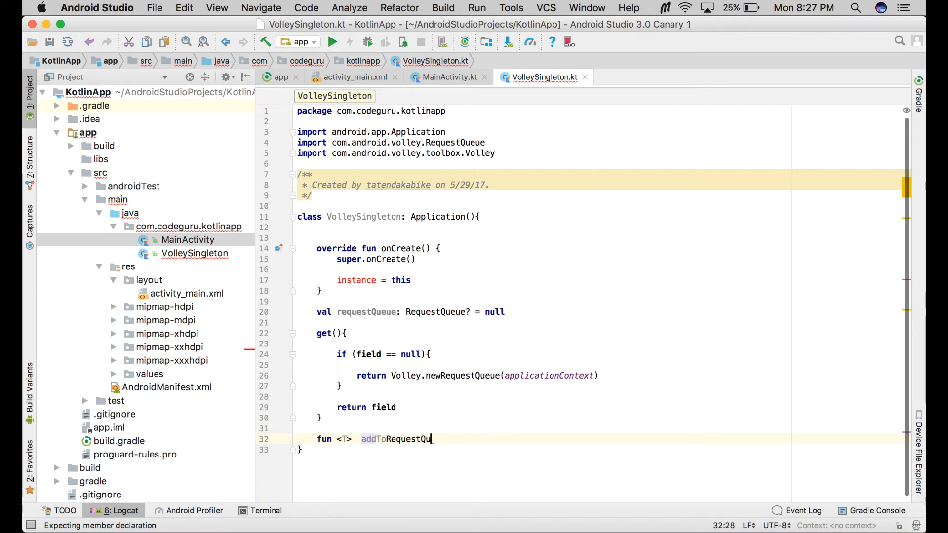
pyautogui.write('eue')
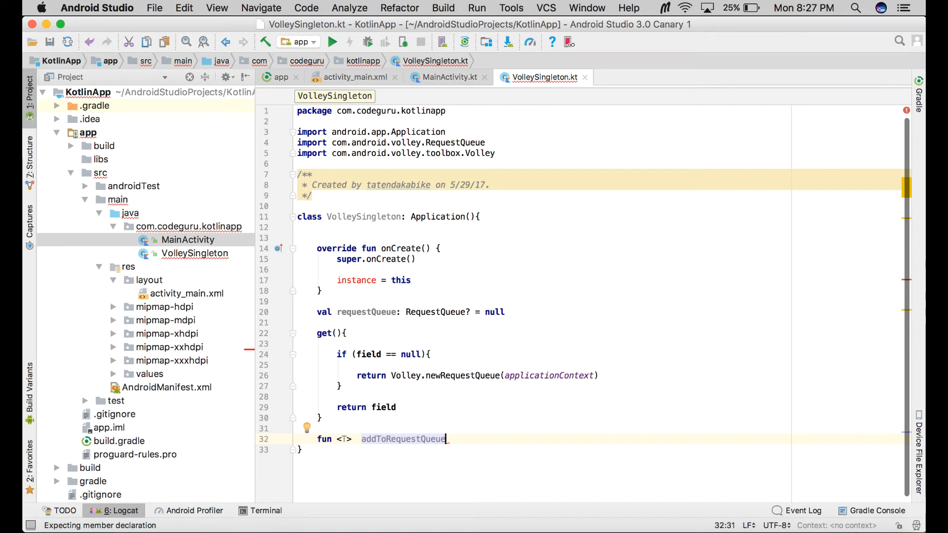
pyautogui.write('(re')
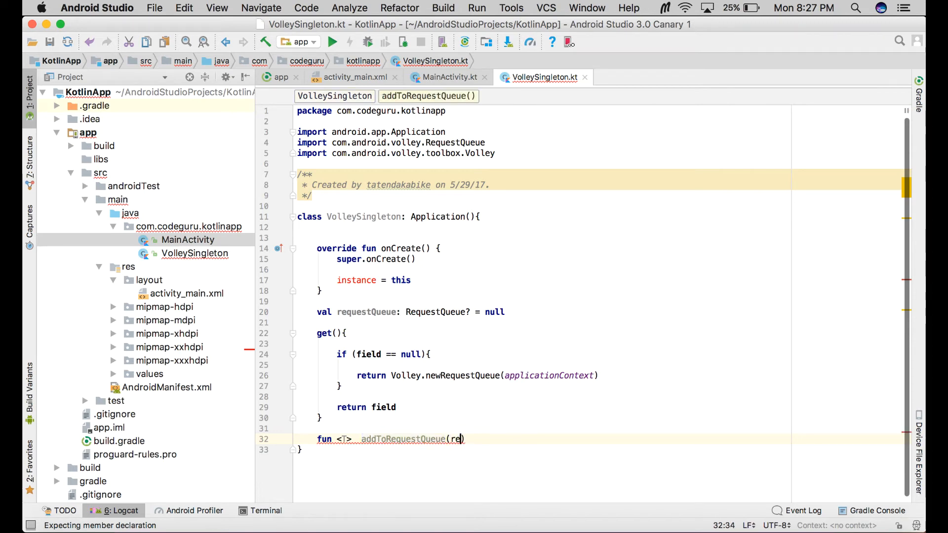
pyautogui.write('q')
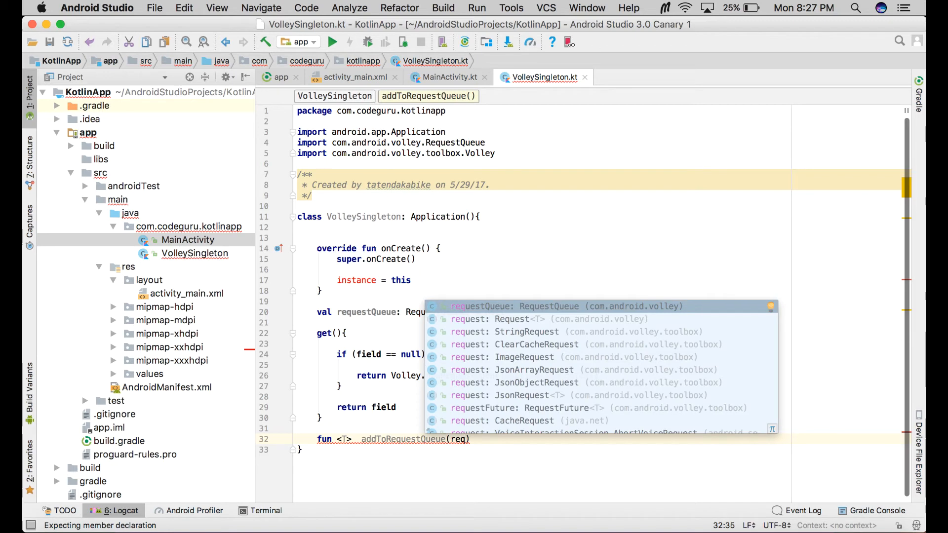
pyautogui.write('uest: RE')
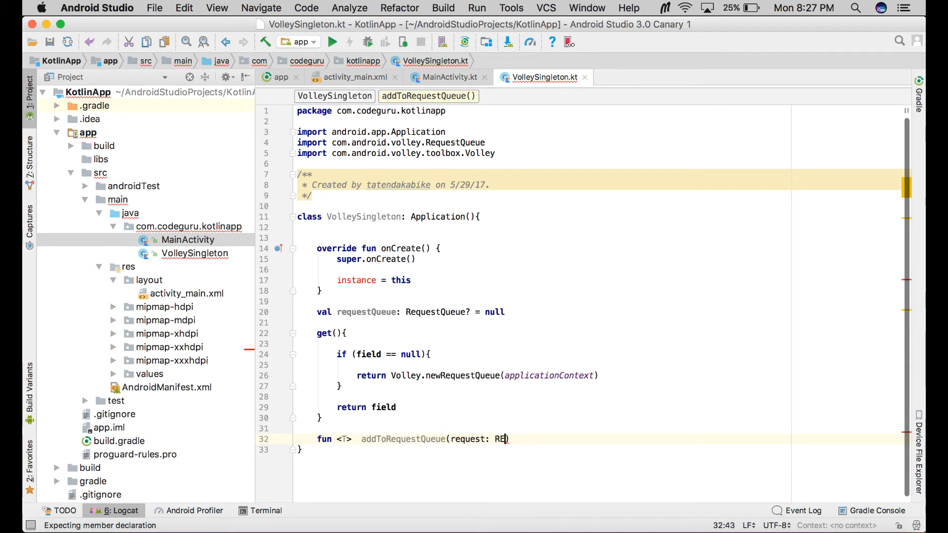
pyautogui.write('e')
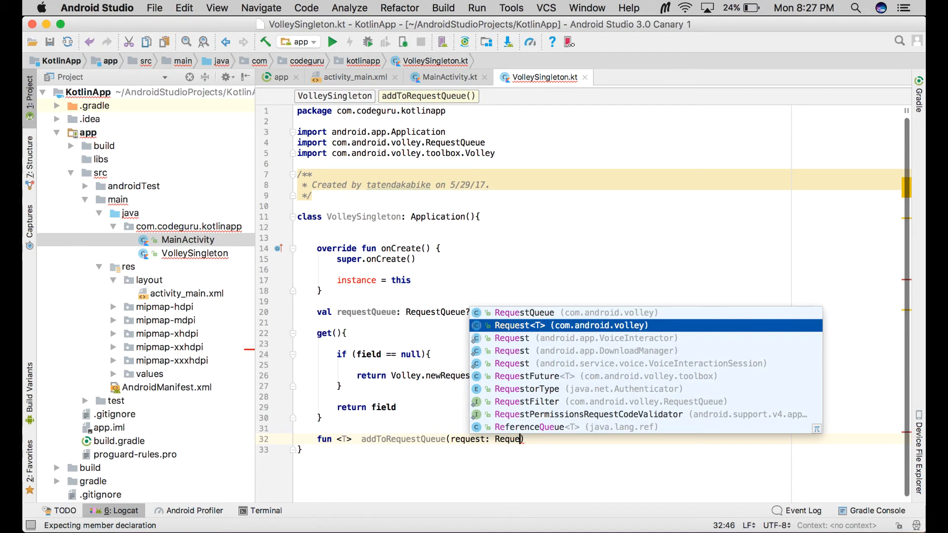
pyautogui.click(574, 325)
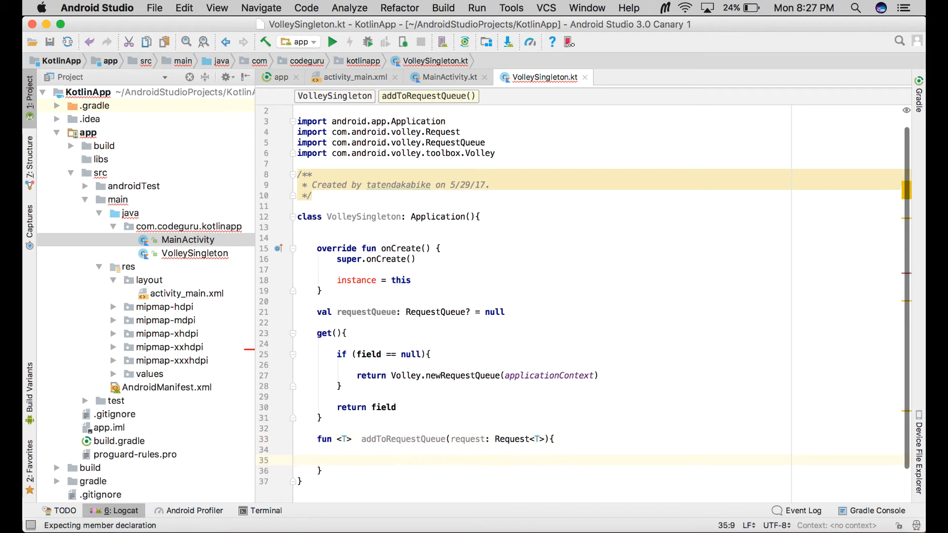
# - Inside it set request.tag = TAG and call requestQueue?.add(request)
pyautogui.write('req')
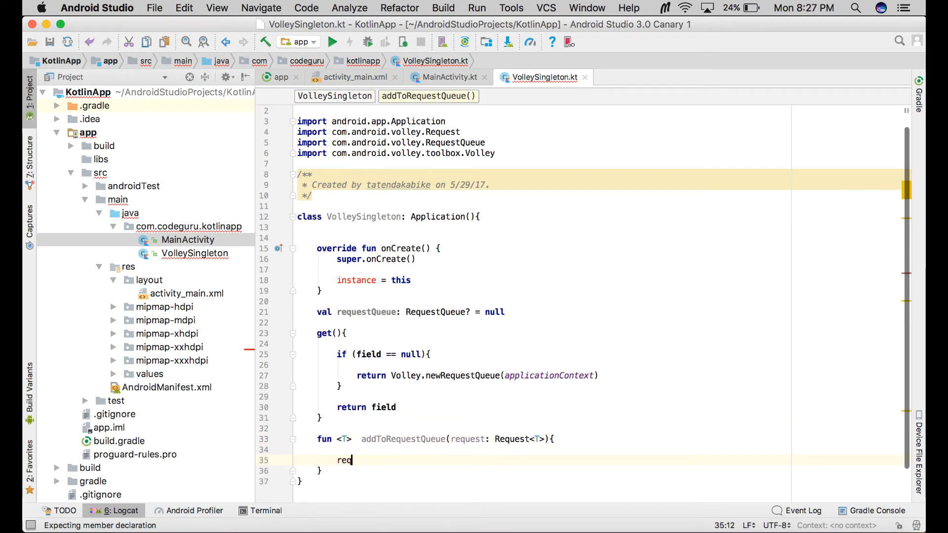
pyautogui.write('uest')
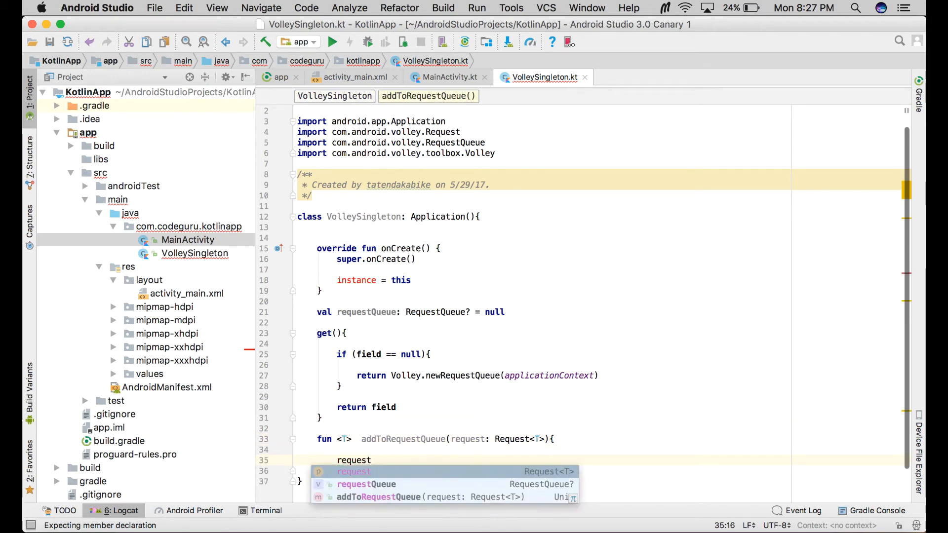
pyautogui.write('.tag')
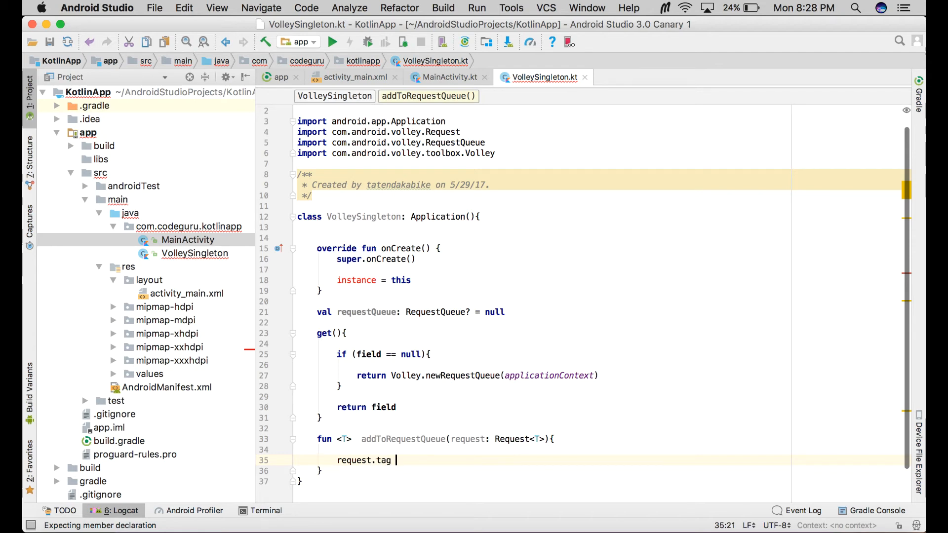
pyautogui.write('= TAG')
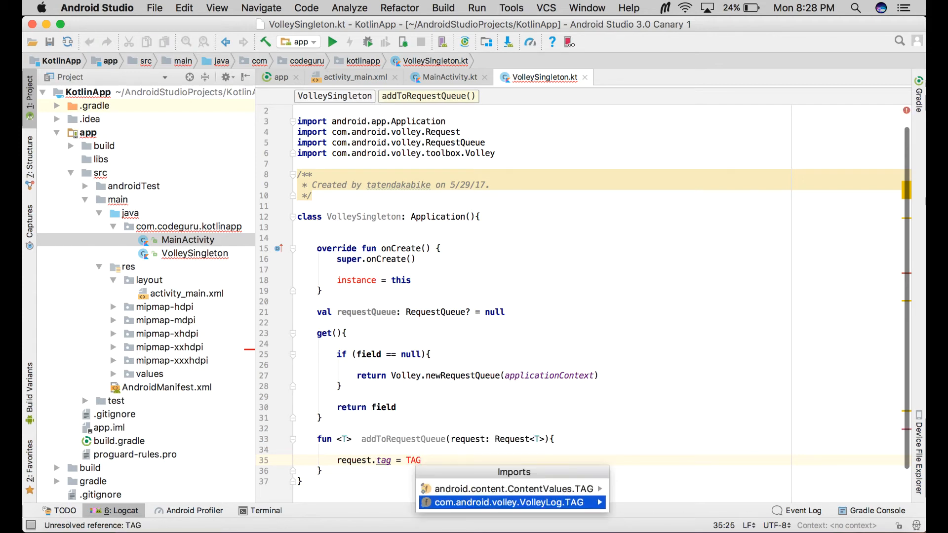
pyautogui.click(510, 503)
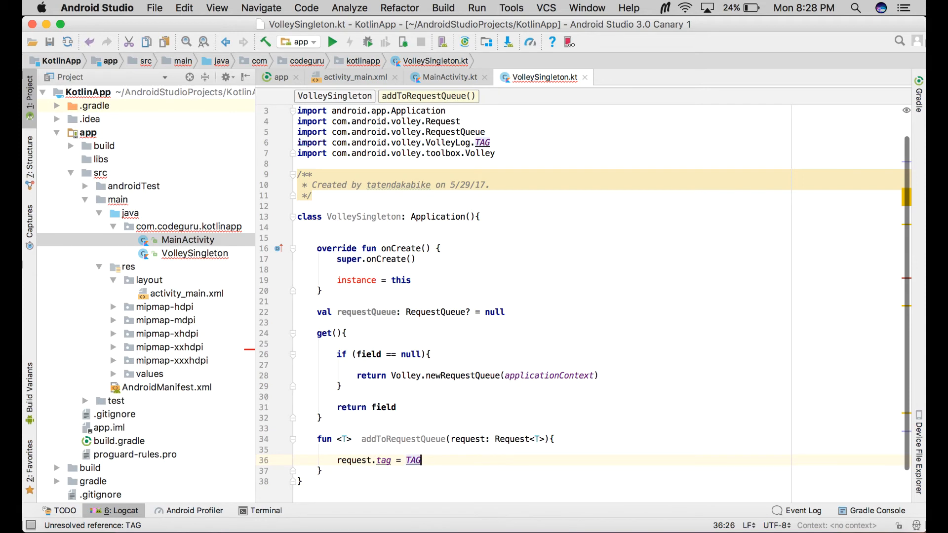
pyautogui.write('request')
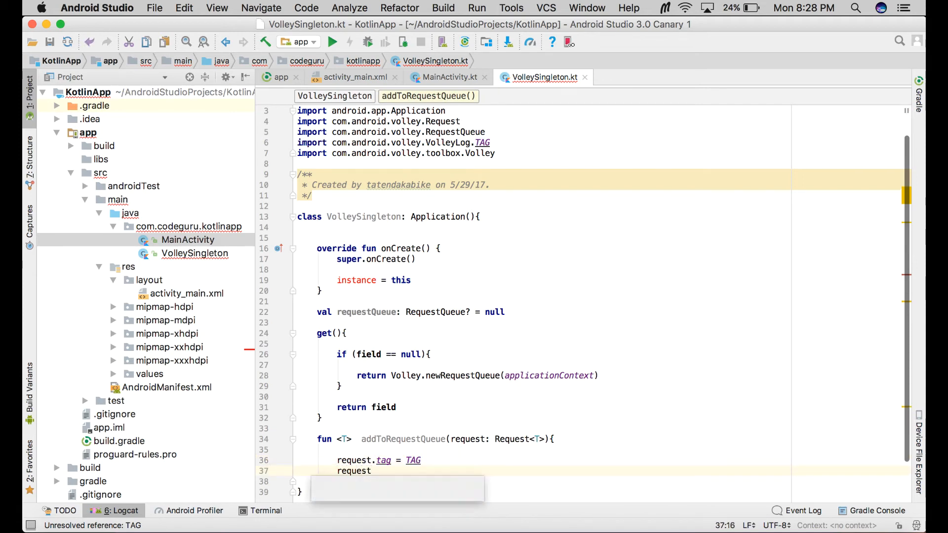
pyautogui.write('Queue')
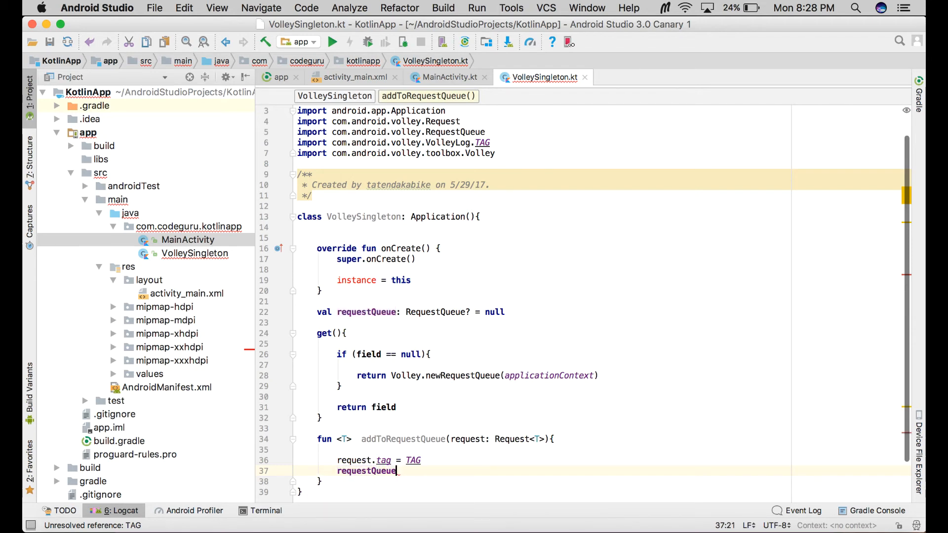
pyautogui.write('?.add(')
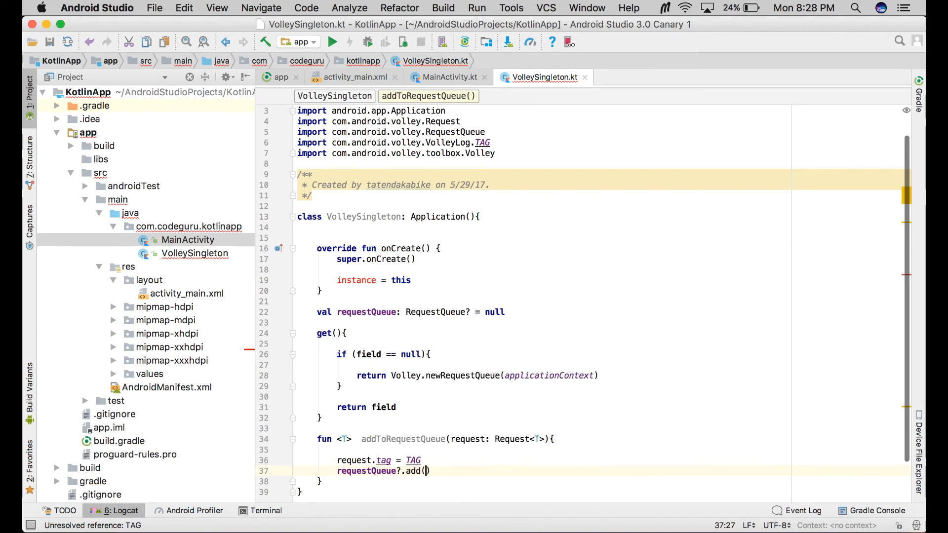
pyautogui.write('reque')
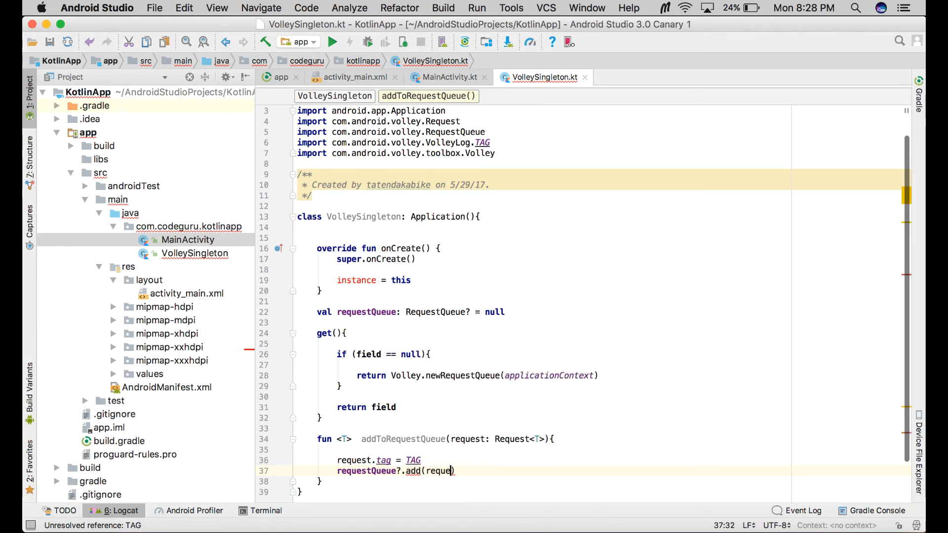
pyautogui.write('st')
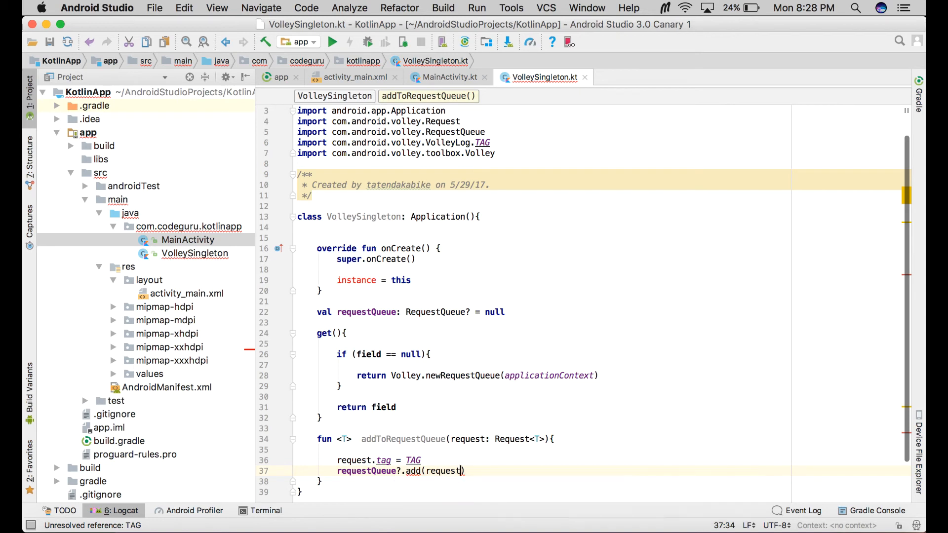
pyautogui.scroll(-3)
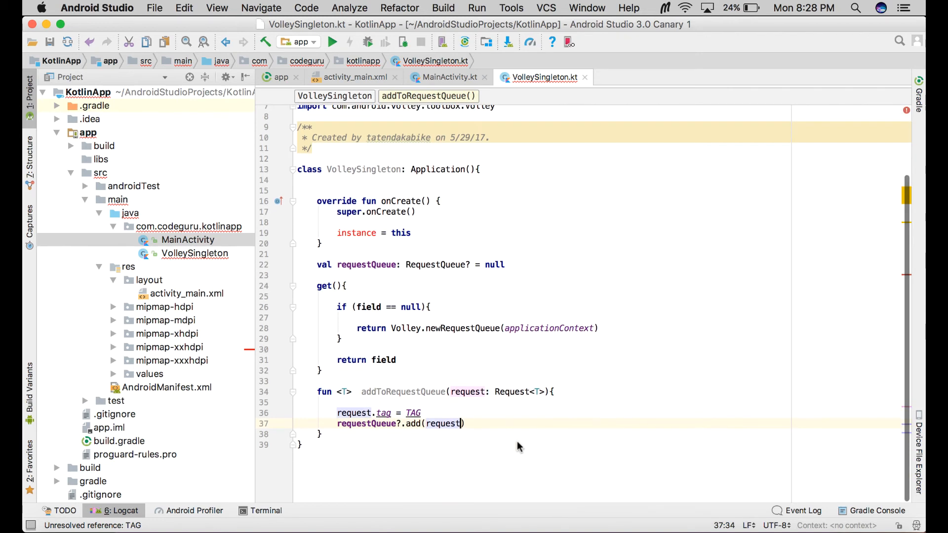
pyautogui.moveTo(531, 403)
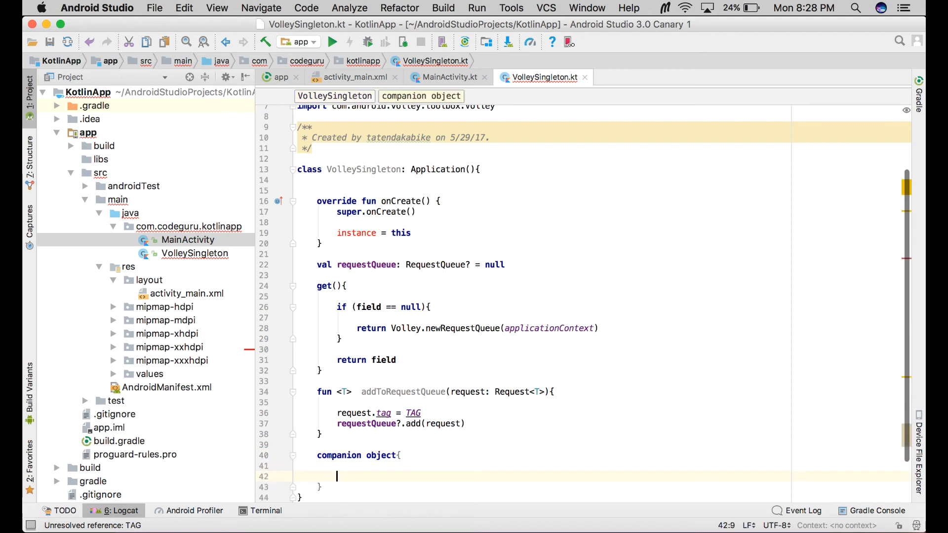
# - In a companion object define private val TAG = VolleySingleton::class.java.simpleName
pyautogui.write('p')
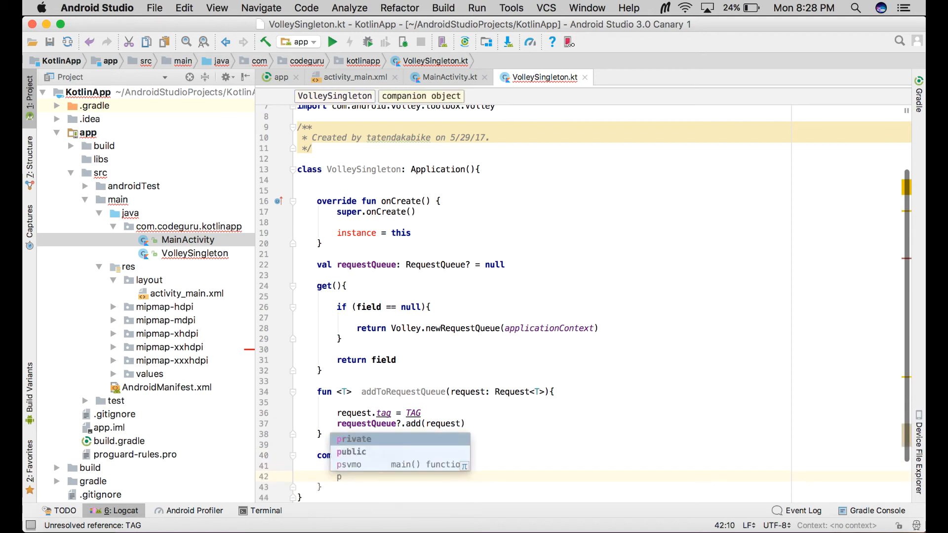
pyautogui.write('private val TAG =')
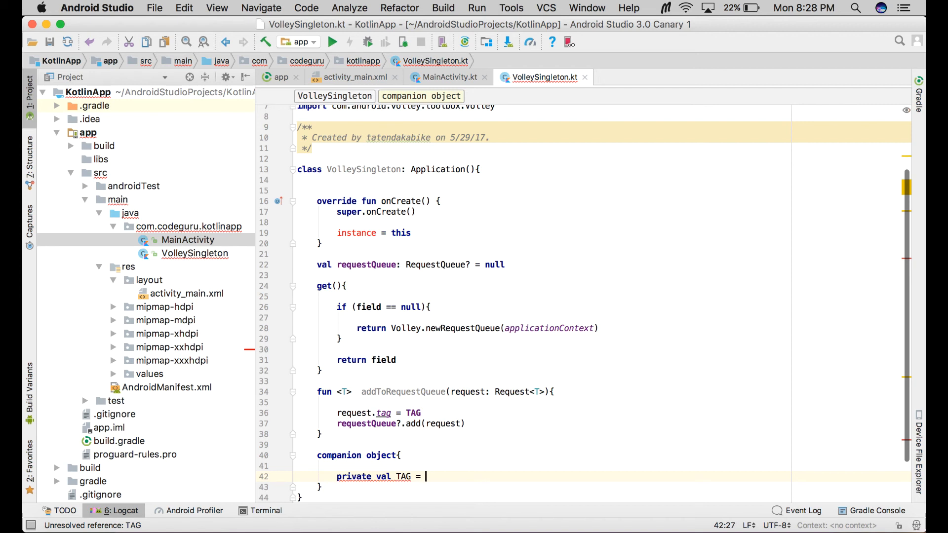
pyautogui.write('Volley')
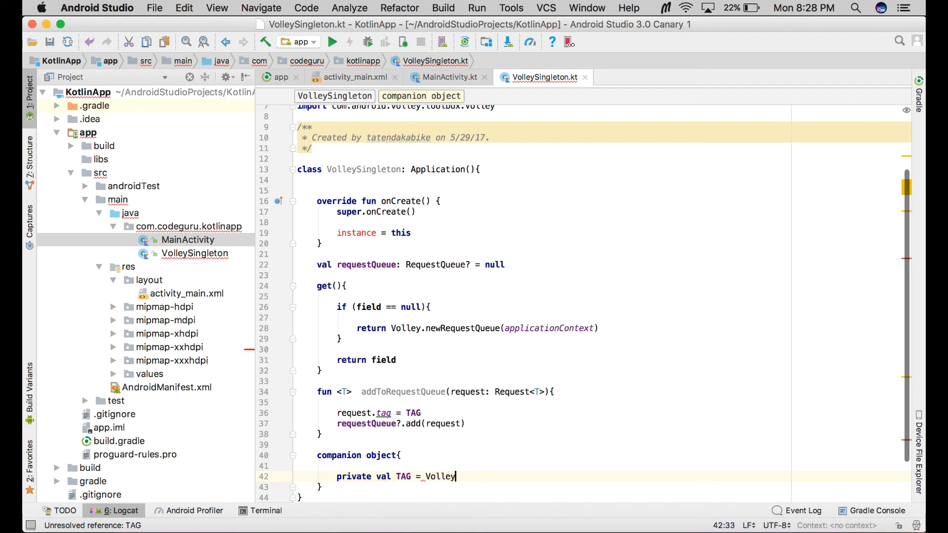
pyautogui.write('Singleton')
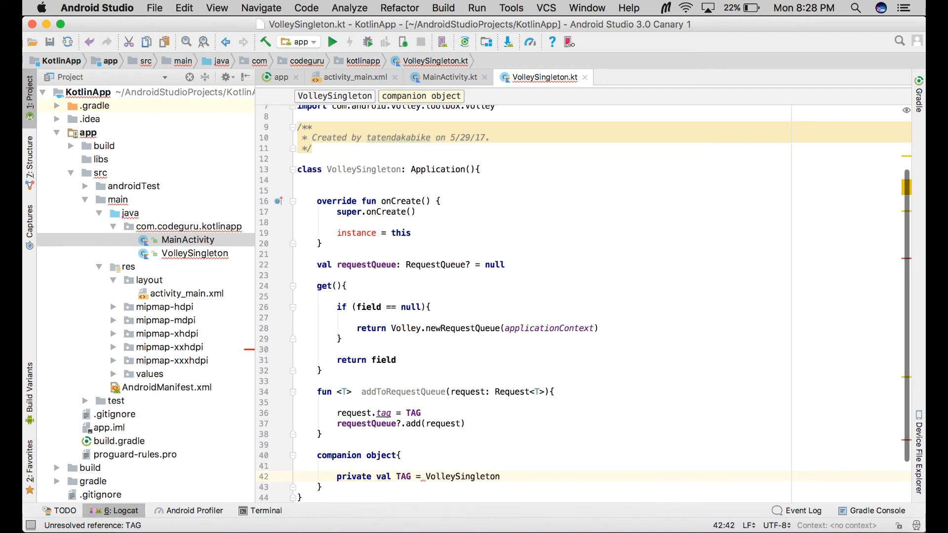
pyautogui.write('::cla')
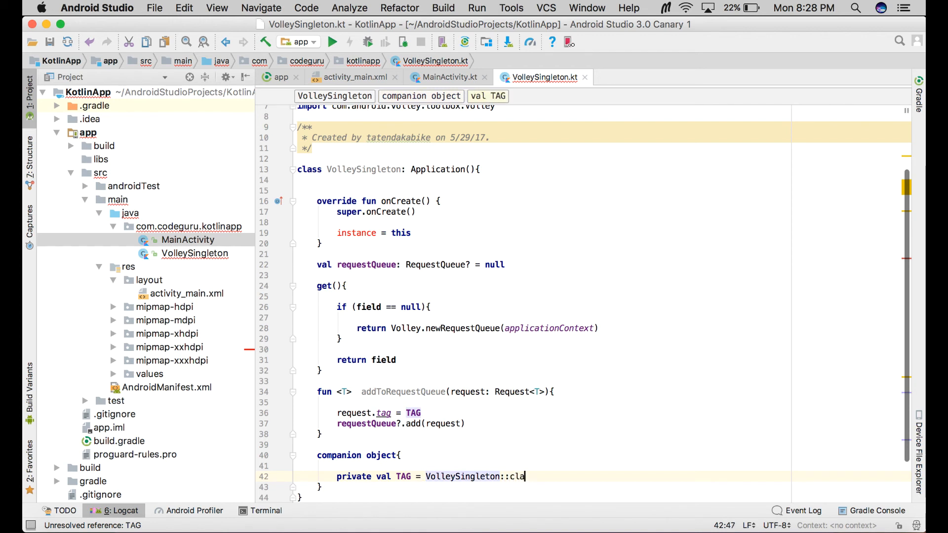
pyautogui.write('ss.java')
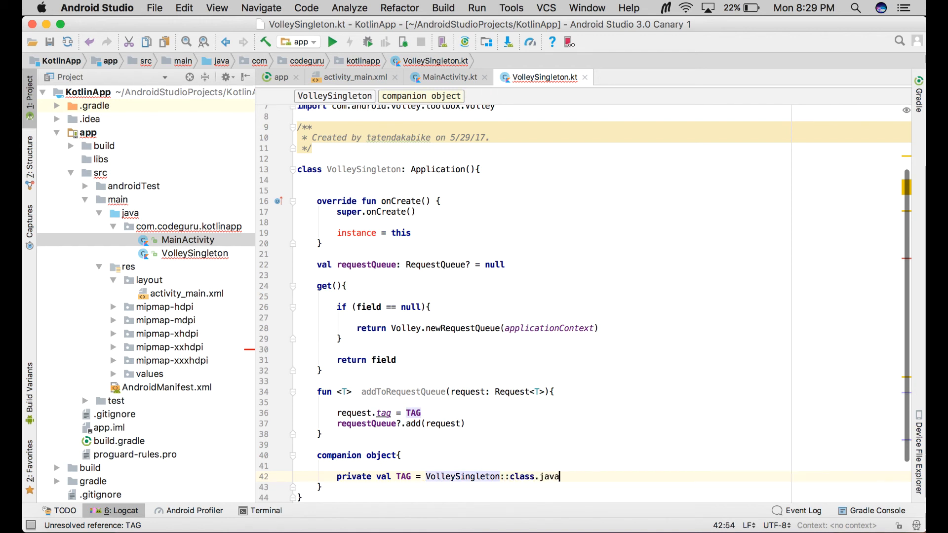
pyautogui.write('.simpleName')
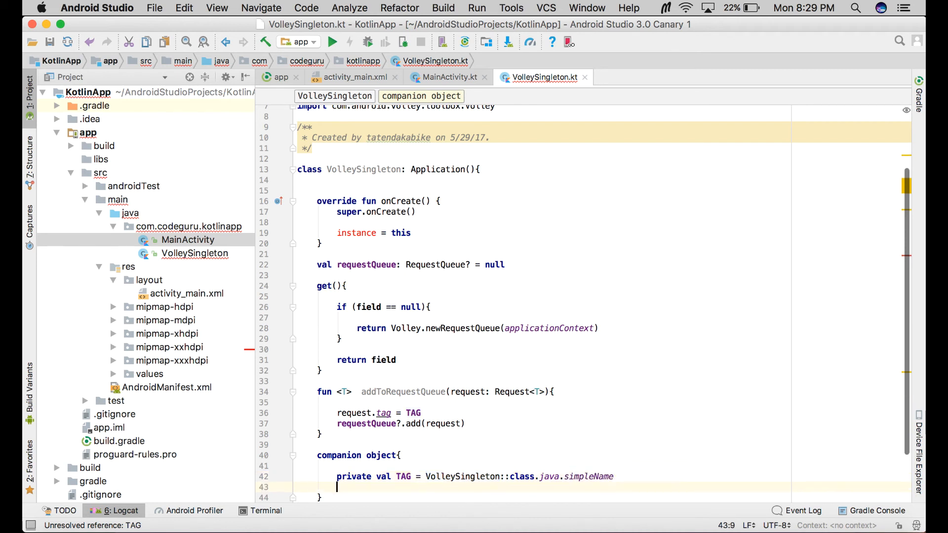
pyautogui.write('@get')
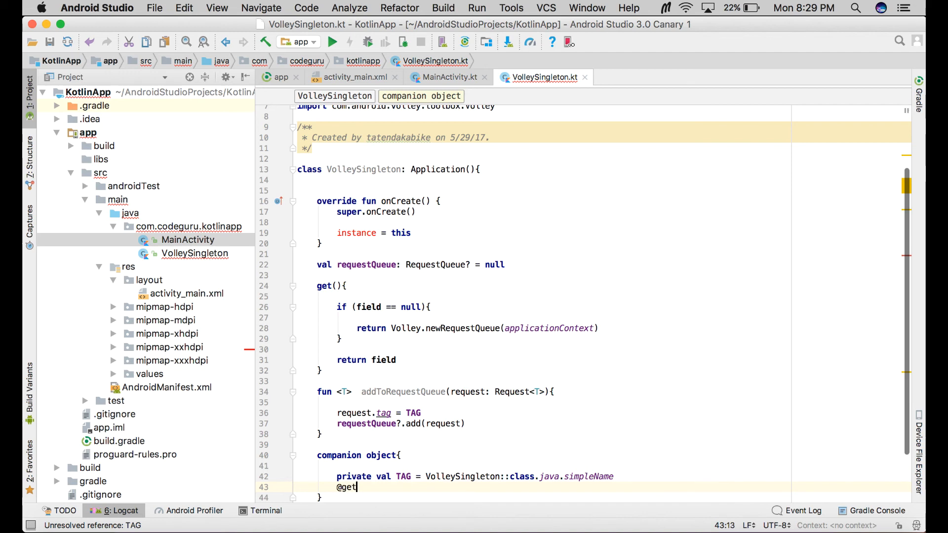
pyautogui.write(':')
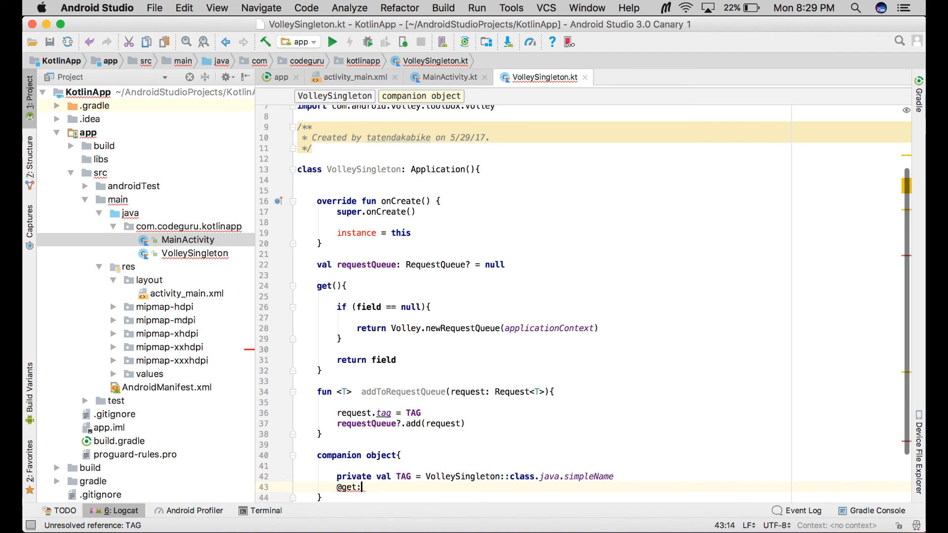
pyautogui.write('Synchronized v')
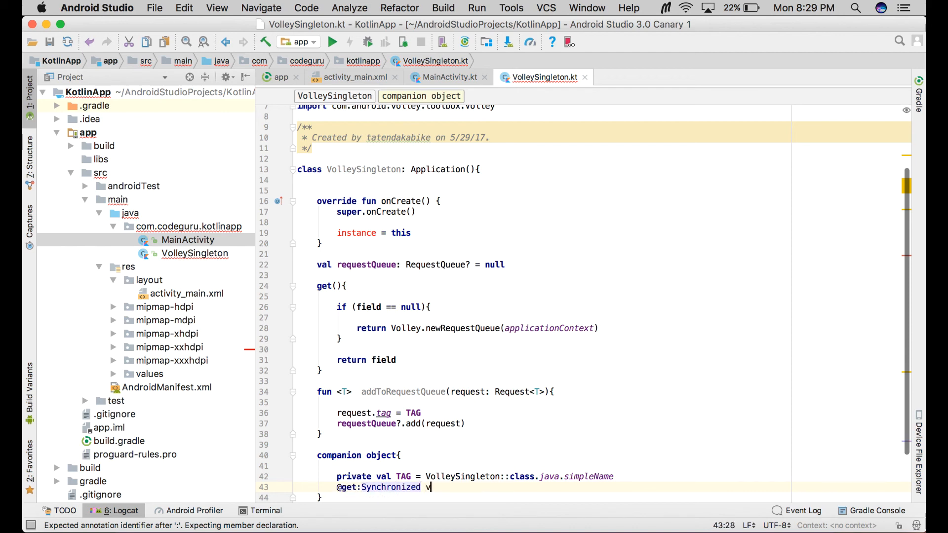
pyautogui.write('ar ins')
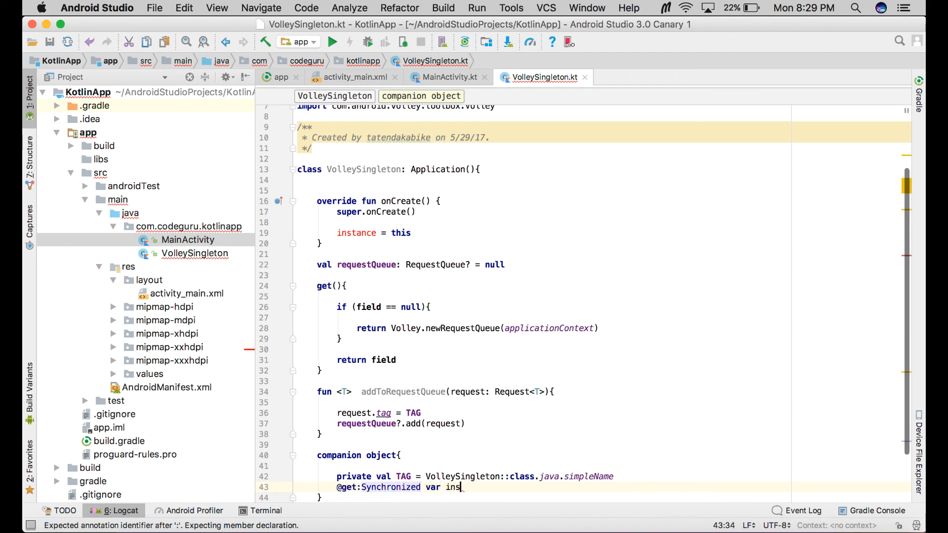
pyautogui.write('tance')
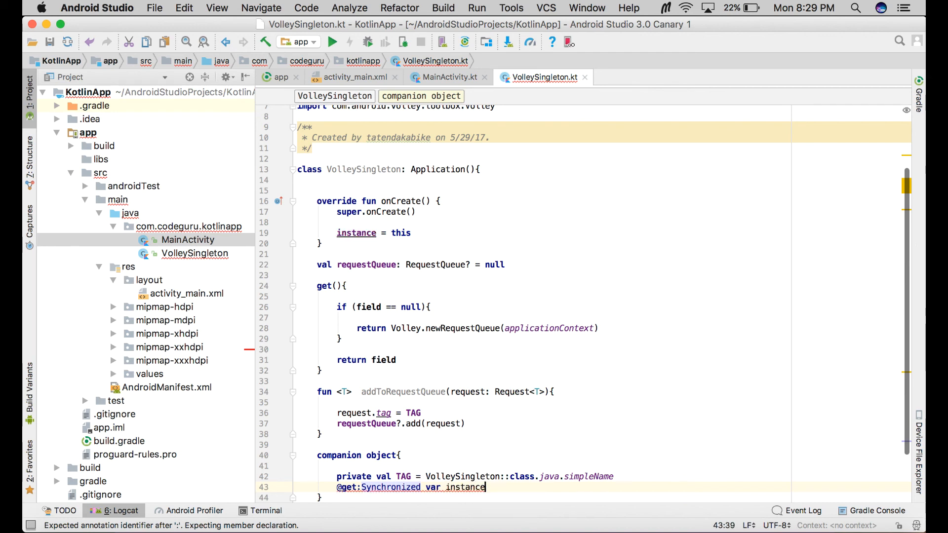
pyautogui.write(': VolleySingleton')
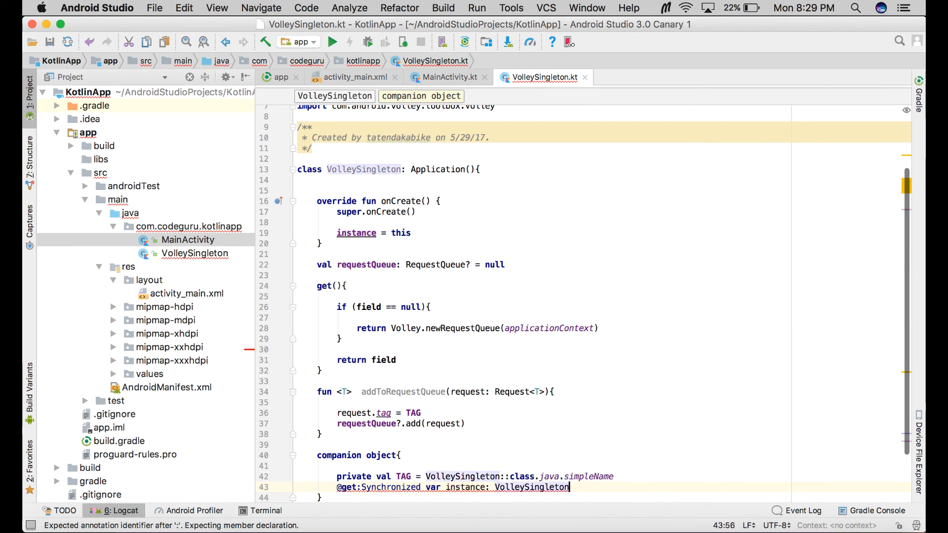
pyautogui.write('? = n')
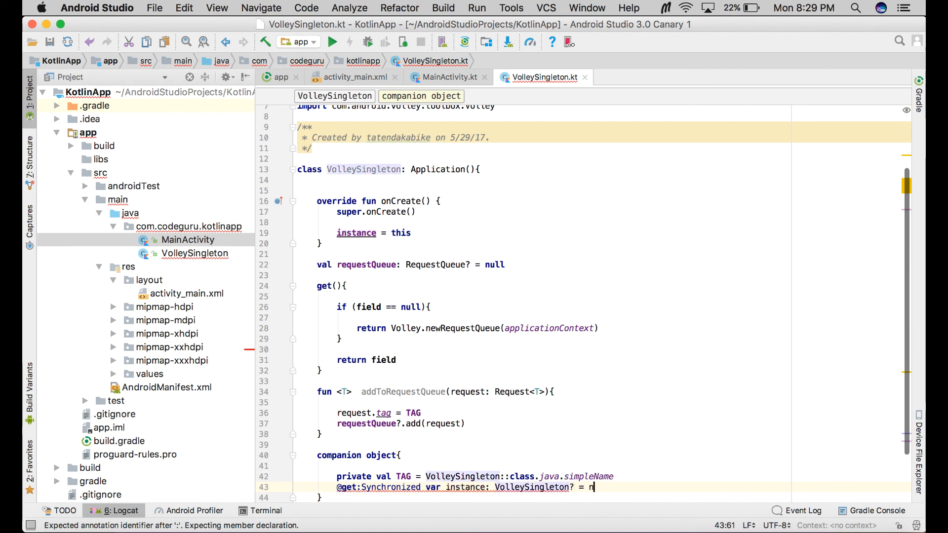
pyautogui.write('ull')
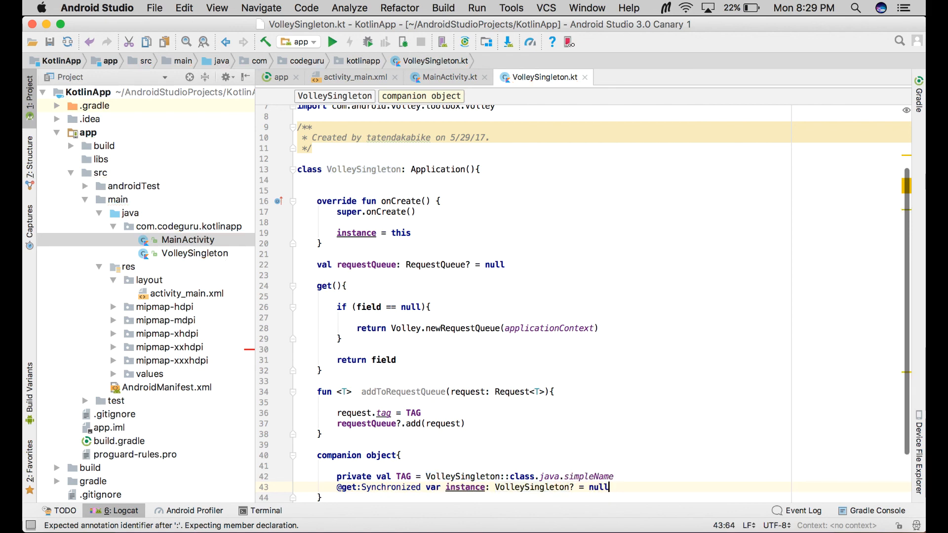
pyautogui.scroll(3)
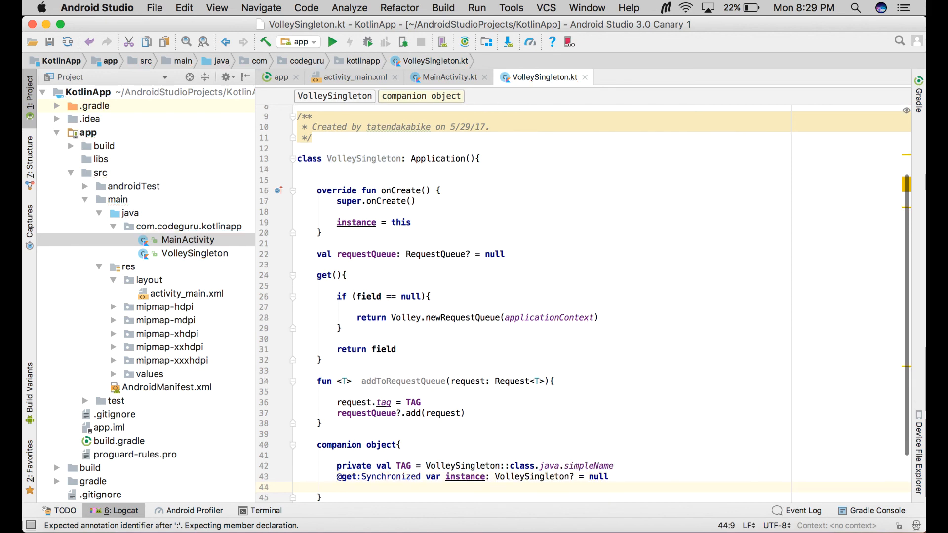
# - Give the instance property a private set and review the finished file
pyautogui.write('private')
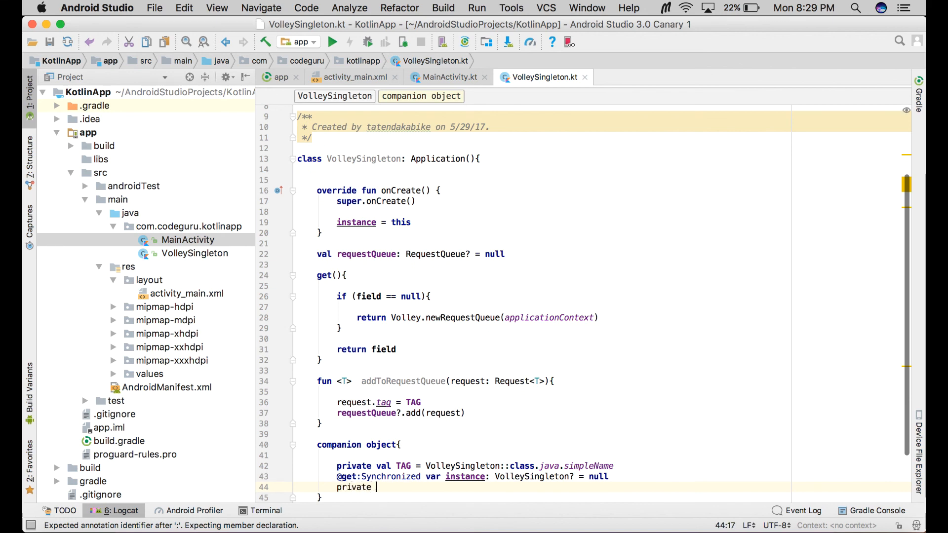
pyautogui.write('_set')
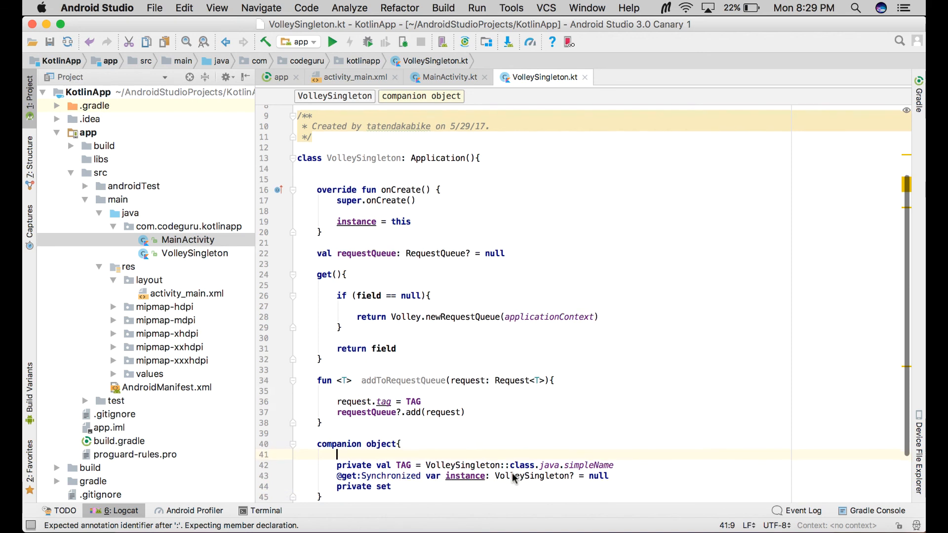
pyautogui.scroll(3)
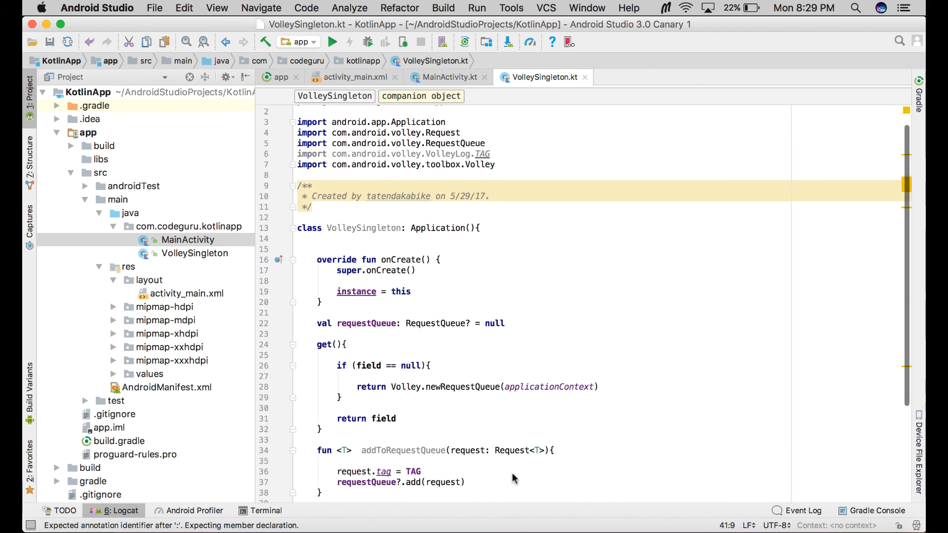
pyautogui.scroll(-3)
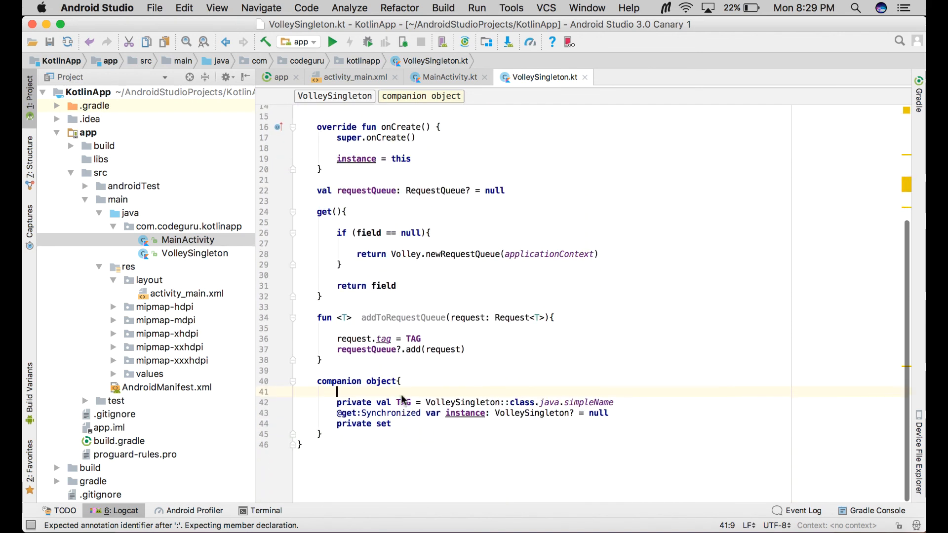
pyautogui.click(411, 317)
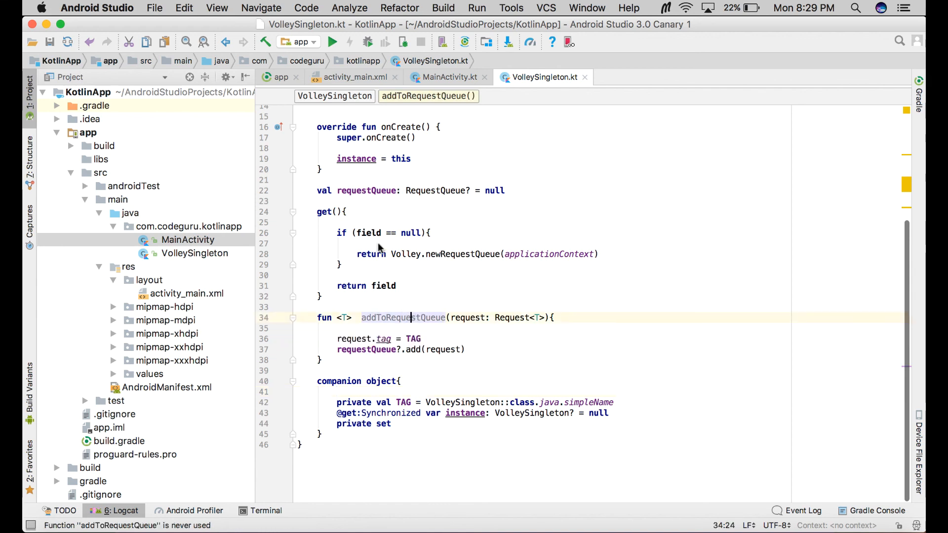
pyautogui.scroll(3)
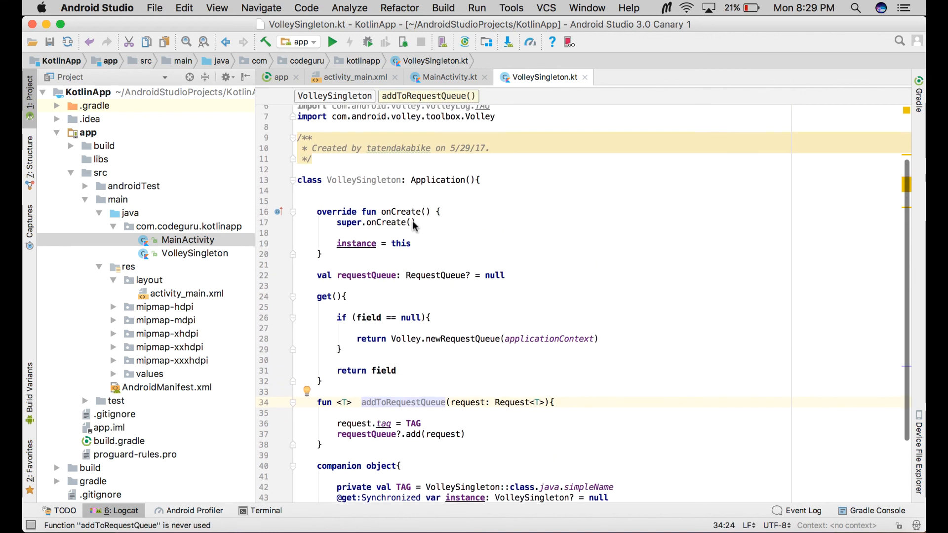
pyautogui.scroll(-3)
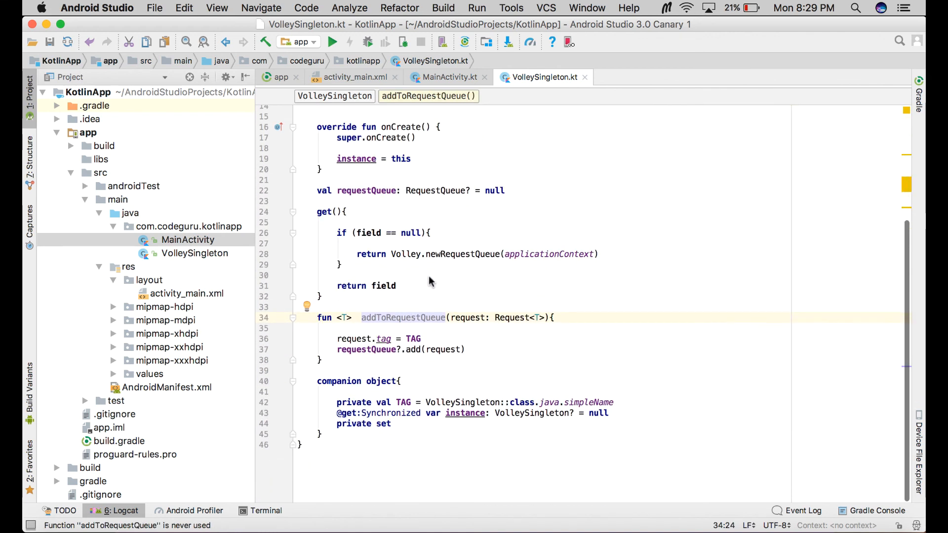